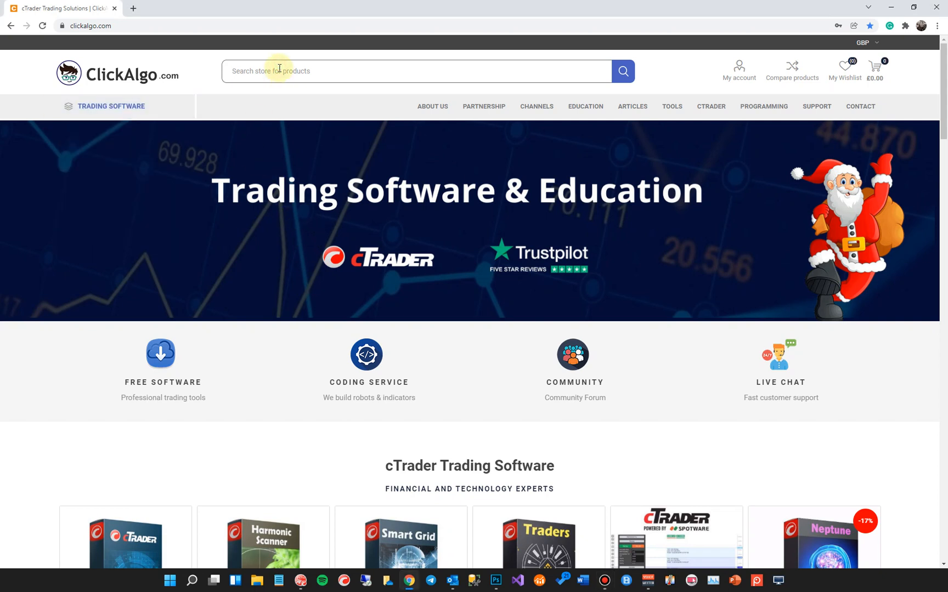
Step: Search the ClickAlgo store for 'measure' and open the free cTrader Measure Charting Tool page
{"action": "type", "text": "measur"}
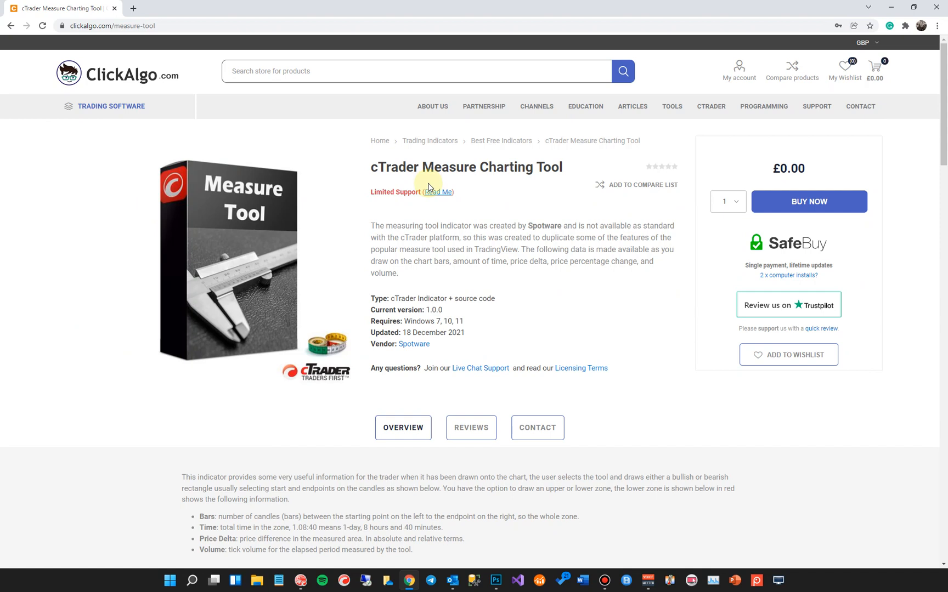
{"action": "mouse_move", "coordinate": [356, 271]}
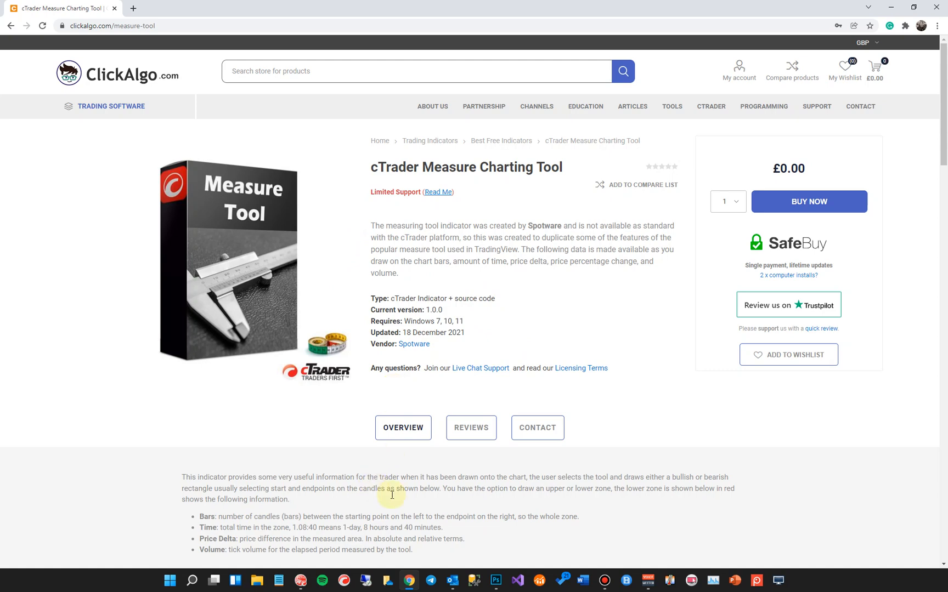
Step: Switch to cTrader and search 'measure' on the GBPUSD chart to reach the Measure Tool settings
{"action": "left_click", "coordinate": [300, 580]}
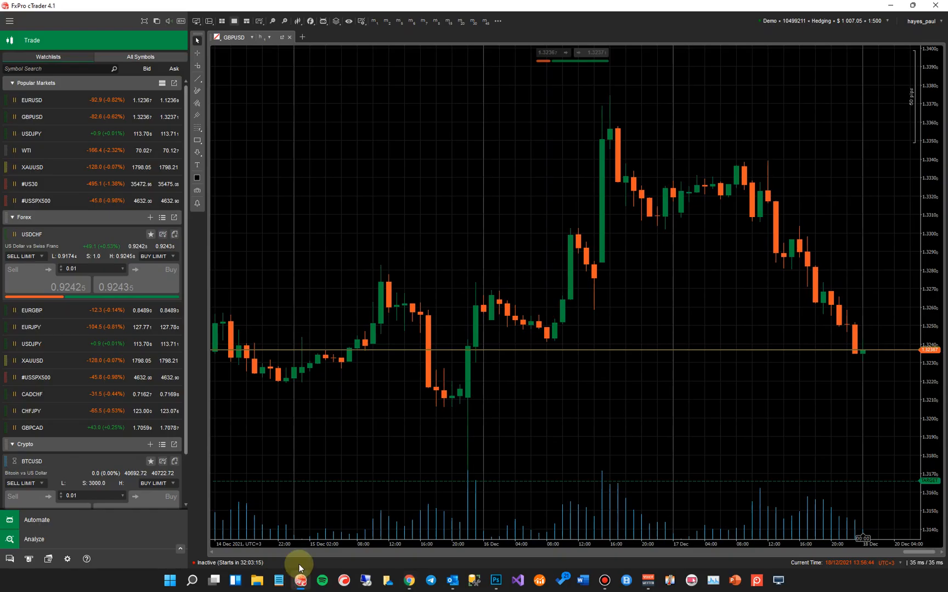
{"action": "mouse_move", "coordinate": [326, 265]}
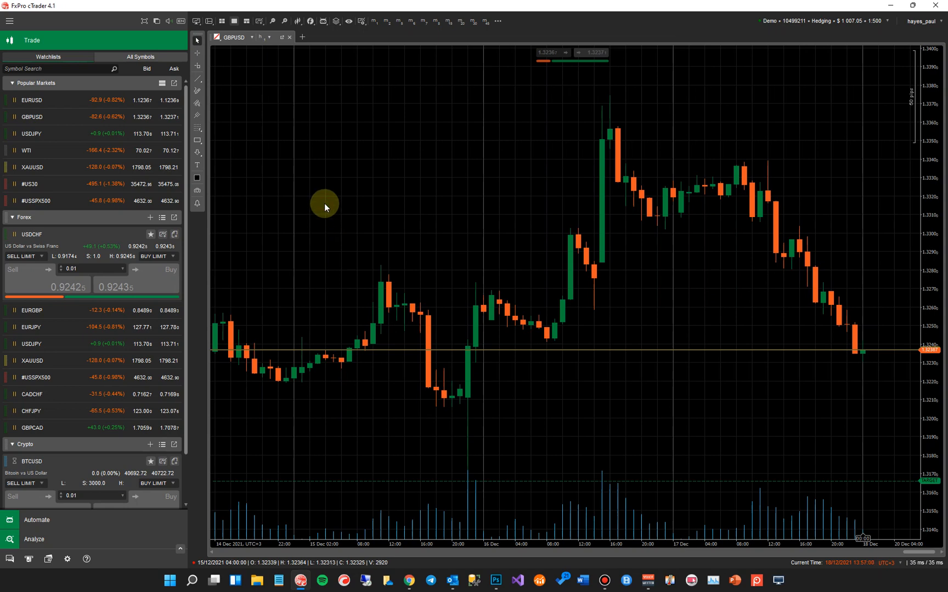
{"action": "type", "text": "m"}
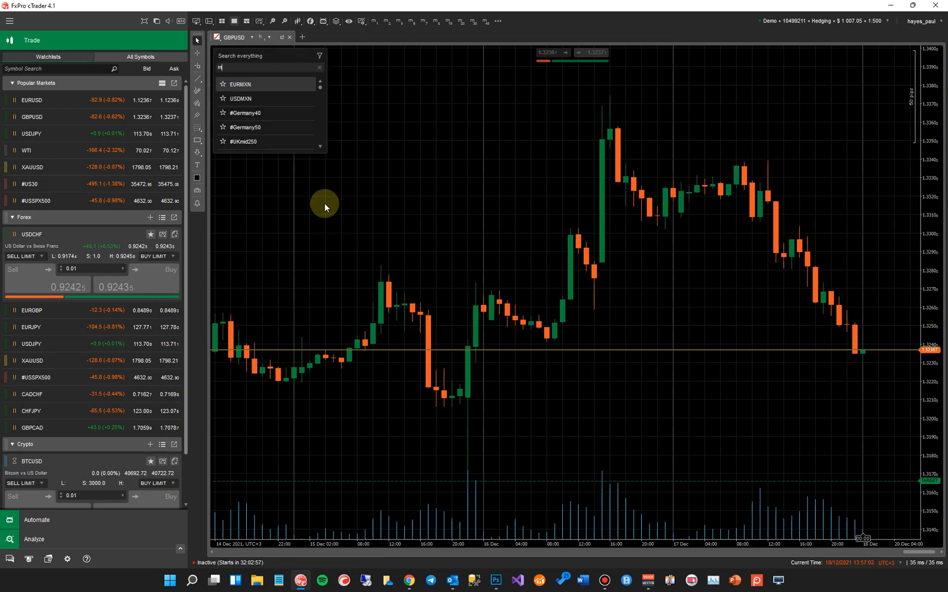
{"action": "type", "text": "easure"}
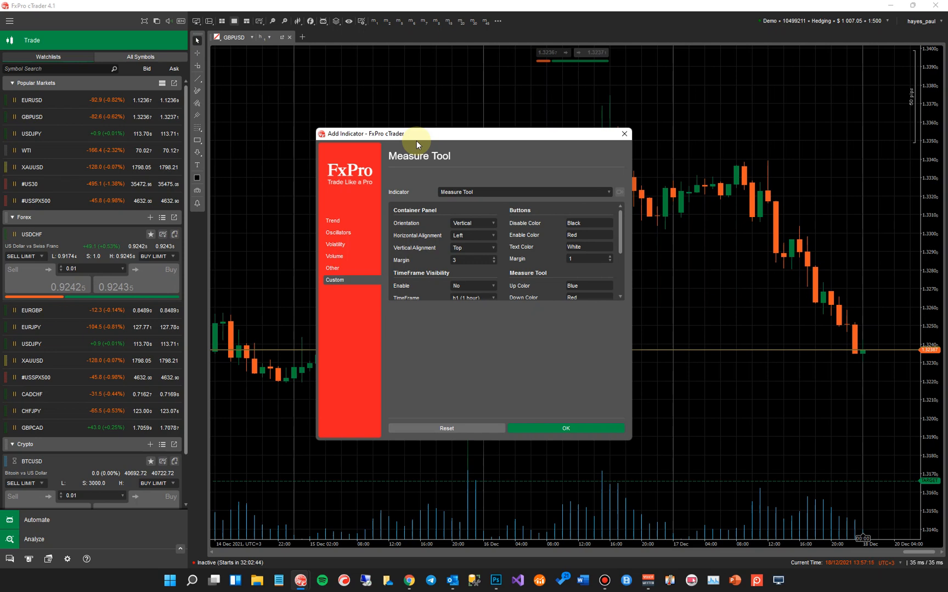
{"action": "mouse_move", "coordinate": [423, 254]}
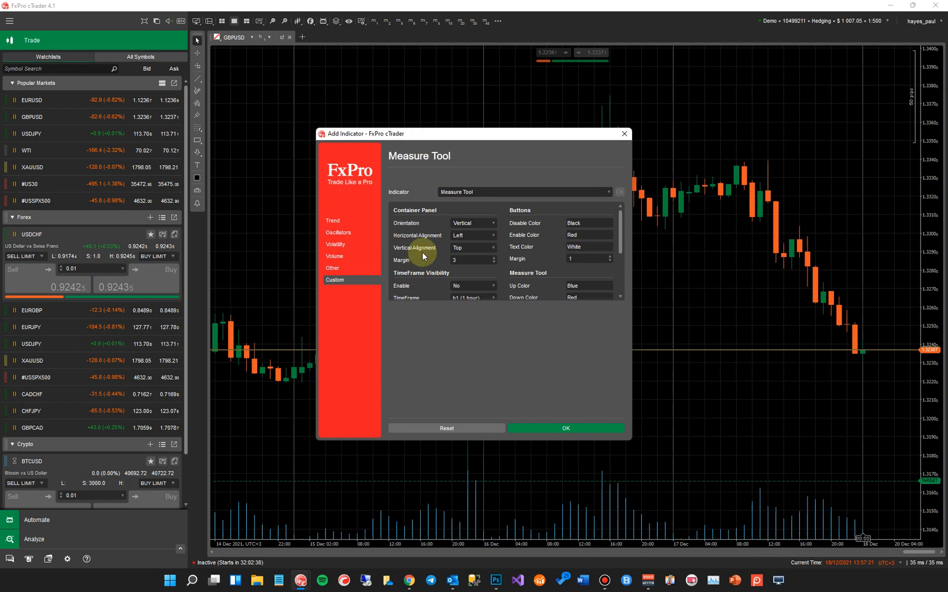
{"action": "mouse_move", "coordinate": [573, 428]}
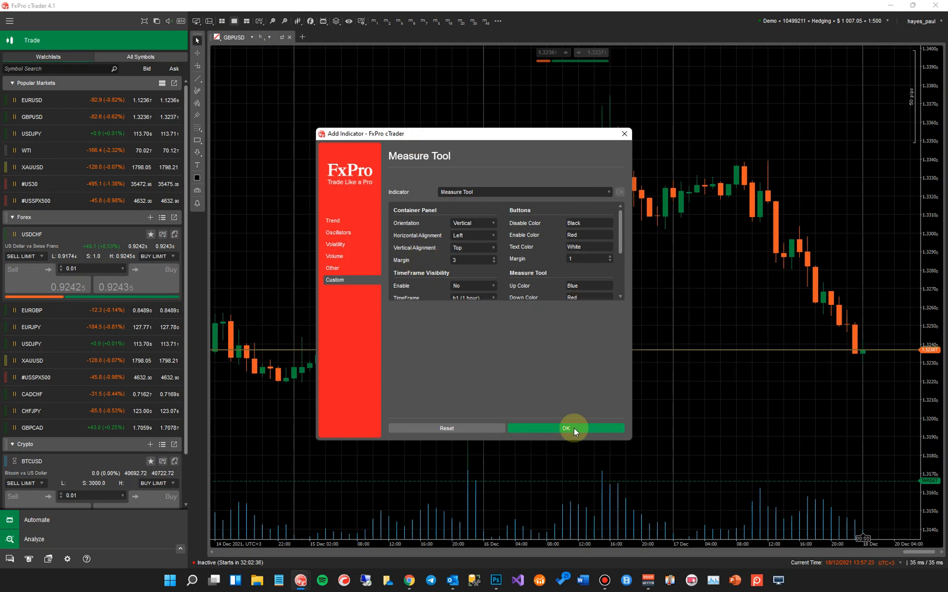
Step: Add the Measure Tool to the GBPUSD chart and draw a measurement zone over the peak candles
{"action": "left_click", "coordinate": [564, 427]}
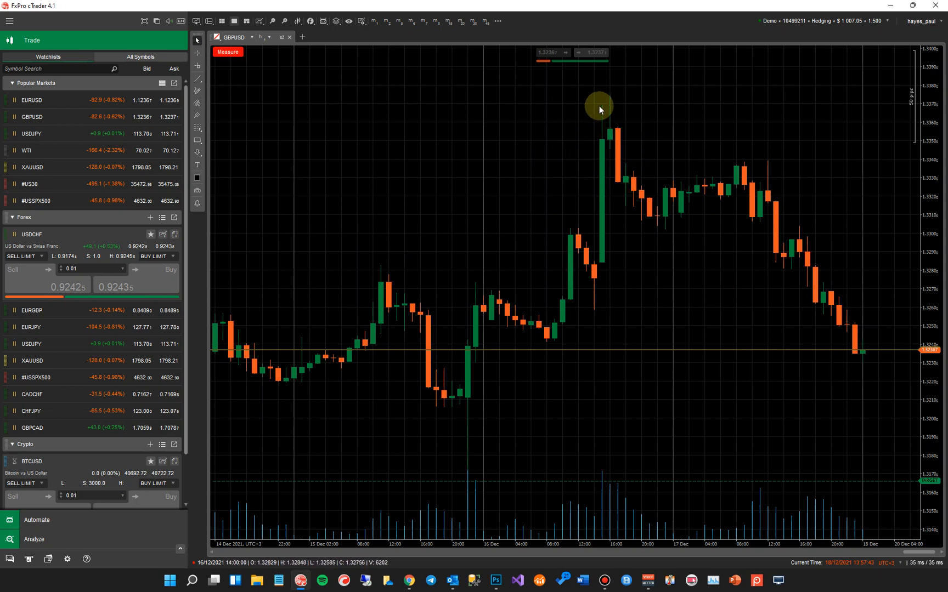
{"action": "left_click_drag", "start_coordinate": [599, 103], "coordinate": [706, 212]}
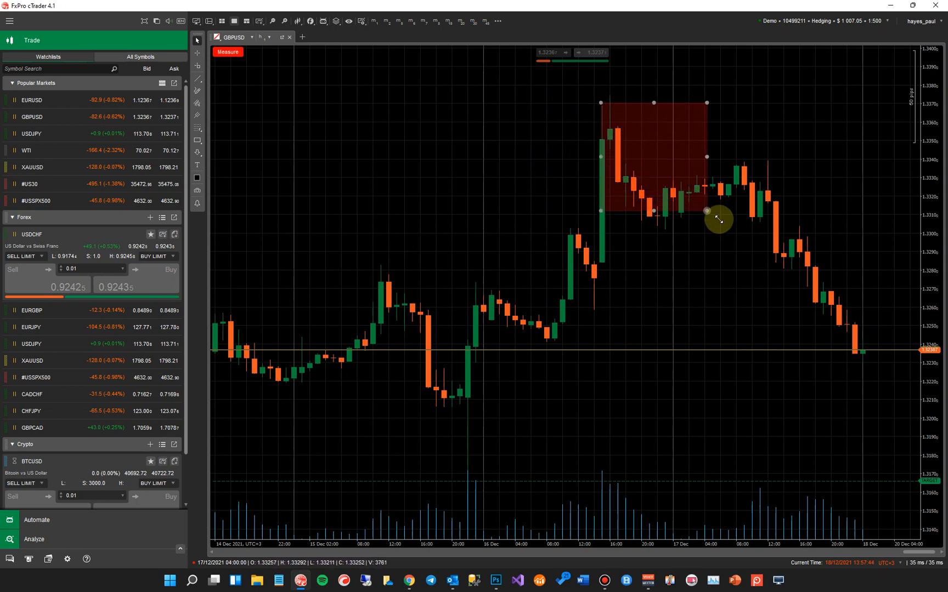
{"action": "left_click_drag", "start_coordinate": [706, 217], "coordinate": [796, 269]}
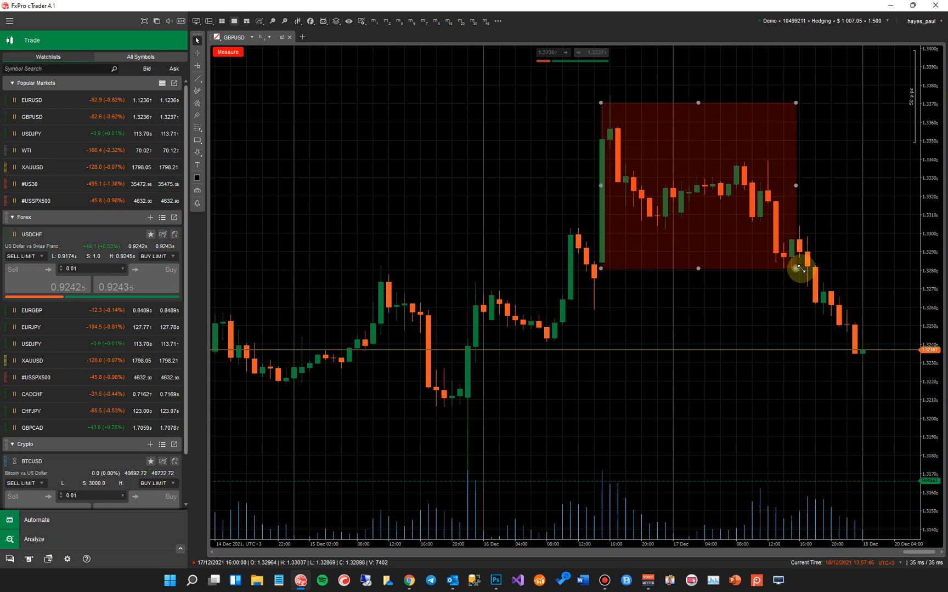
{"action": "left_click_drag", "start_coordinate": [796, 270], "coordinate": [812, 281]}
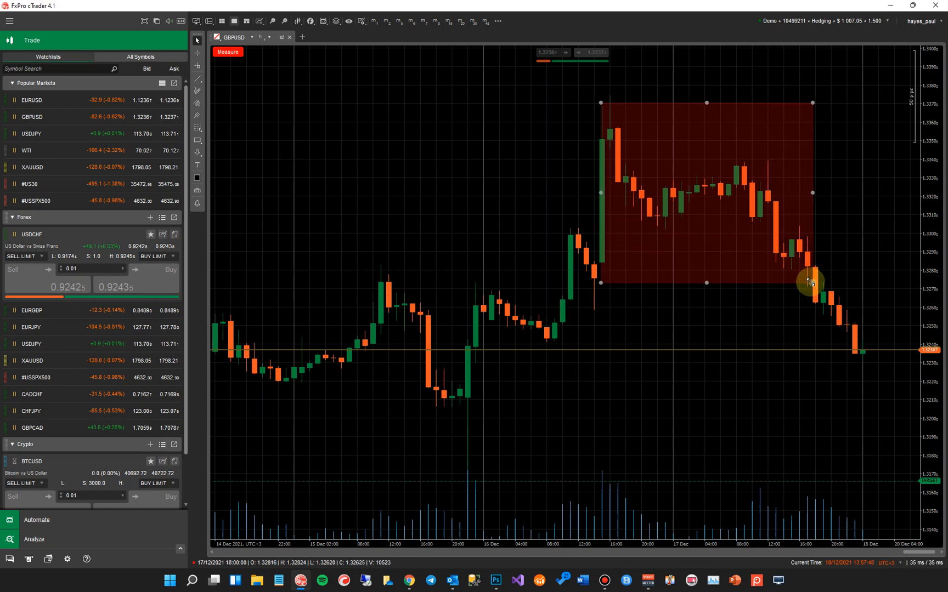
{"action": "left_click_drag", "start_coordinate": [812, 280], "coordinate": [800, 278]}
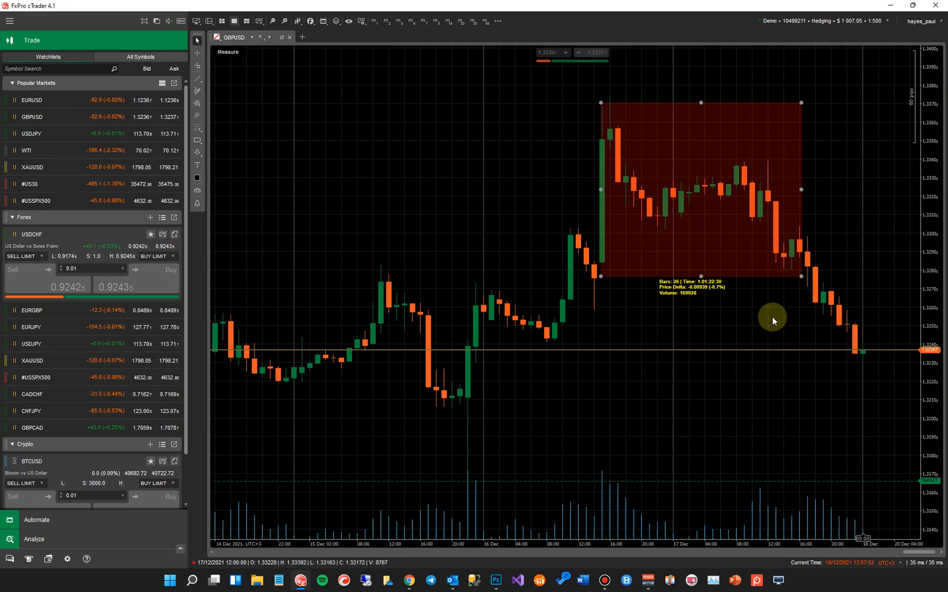
{"action": "mouse_move", "coordinate": [703, 310]}
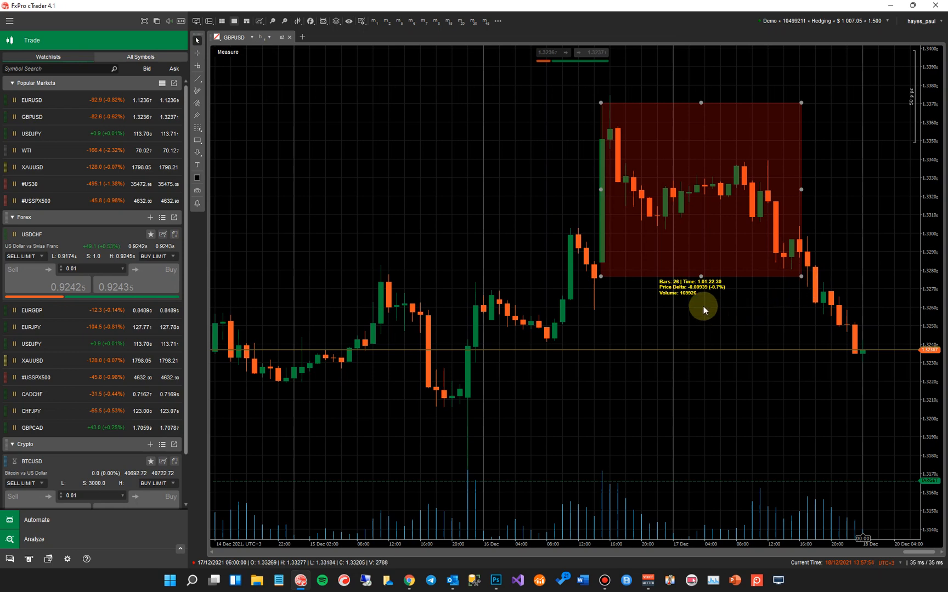
Step: Move and resize the red zone over the 15–16 December dip candles
{"action": "left_click_drag", "start_coordinate": [703, 309], "coordinate": [695, 209]}
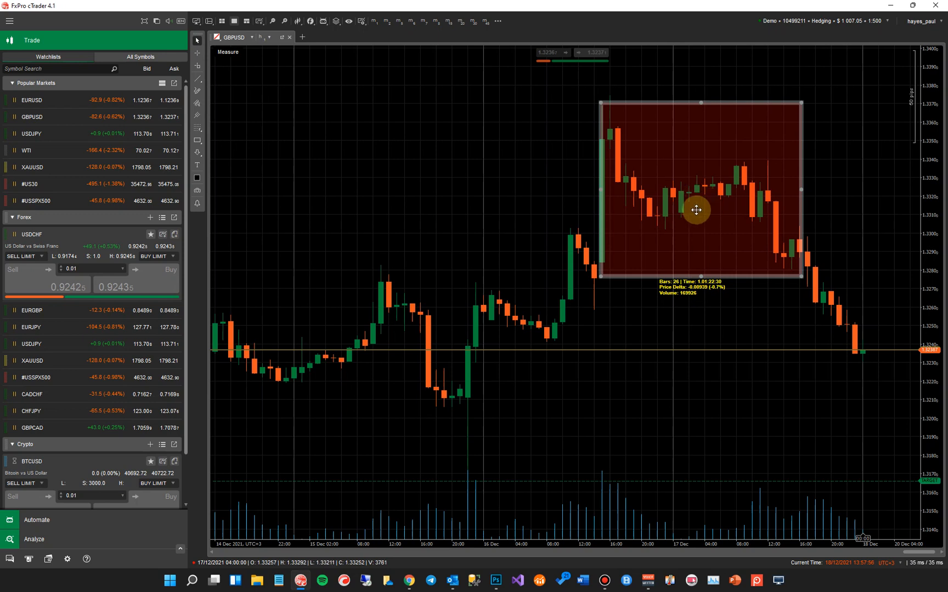
{"action": "left_click_drag", "start_coordinate": [695, 209], "coordinate": [445, 355]}
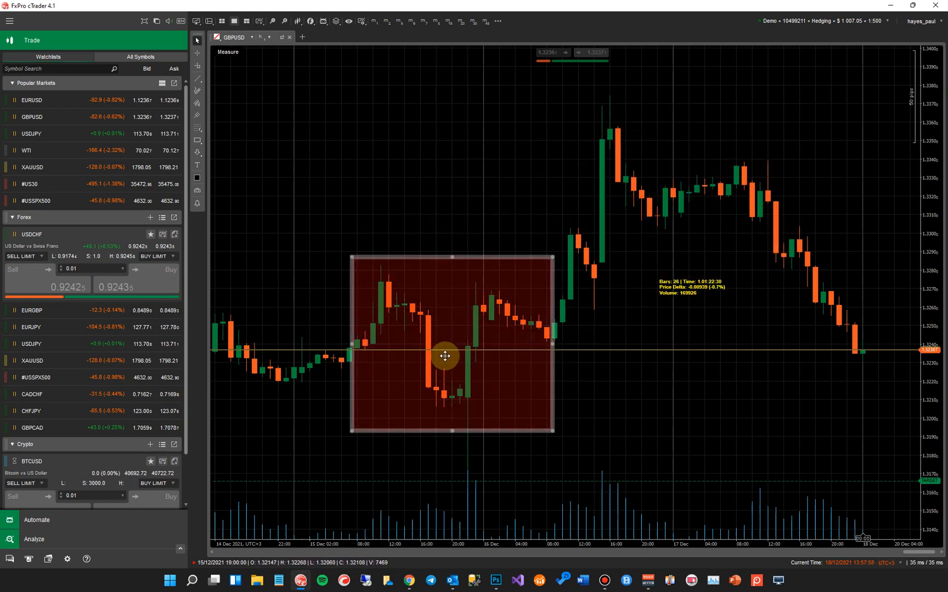
{"action": "left_click_drag", "start_coordinate": [445, 355], "coordinate": [447, 432]}
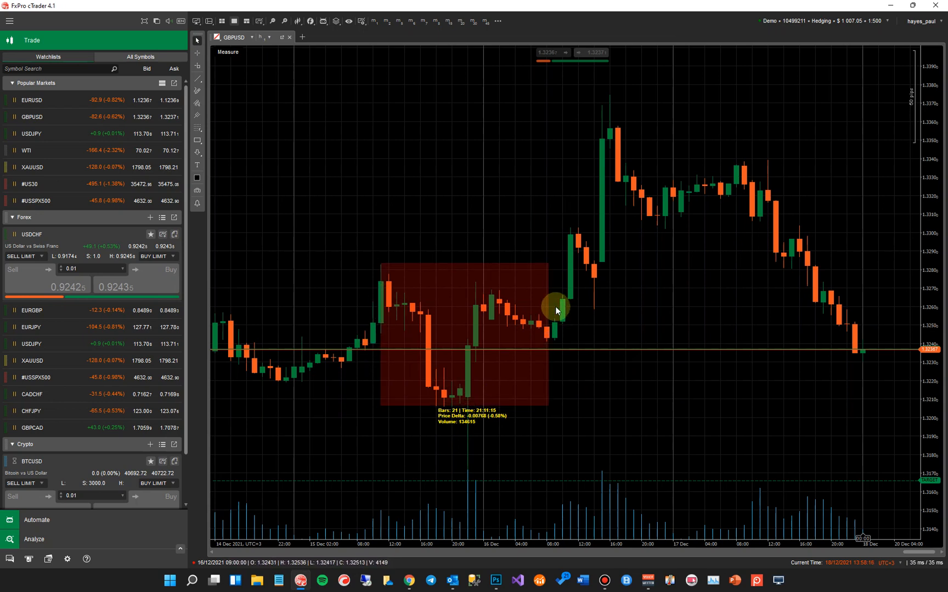
Step: Draw a bullish blue measurement zone from the rally's first candle over the peak
{"action": "left_click_drag", "start_coordinate": [556, 310], "coordinate": [377, 330]}
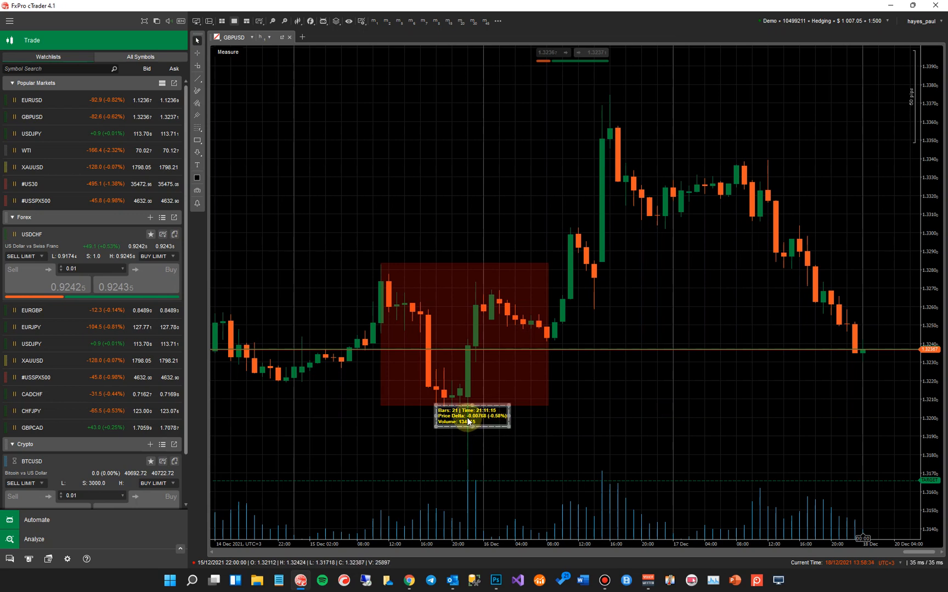
{"action": "mouse_move", "coordinate": [679, 382]}
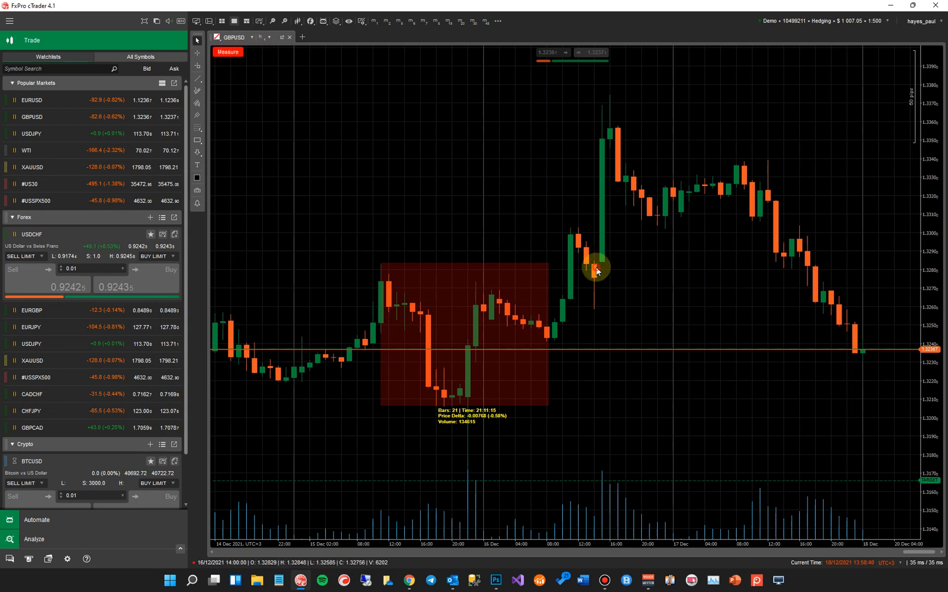
{"action": "left_click_drag", "start_coordinate": [596, 269], "coordinate": [786, 138]}
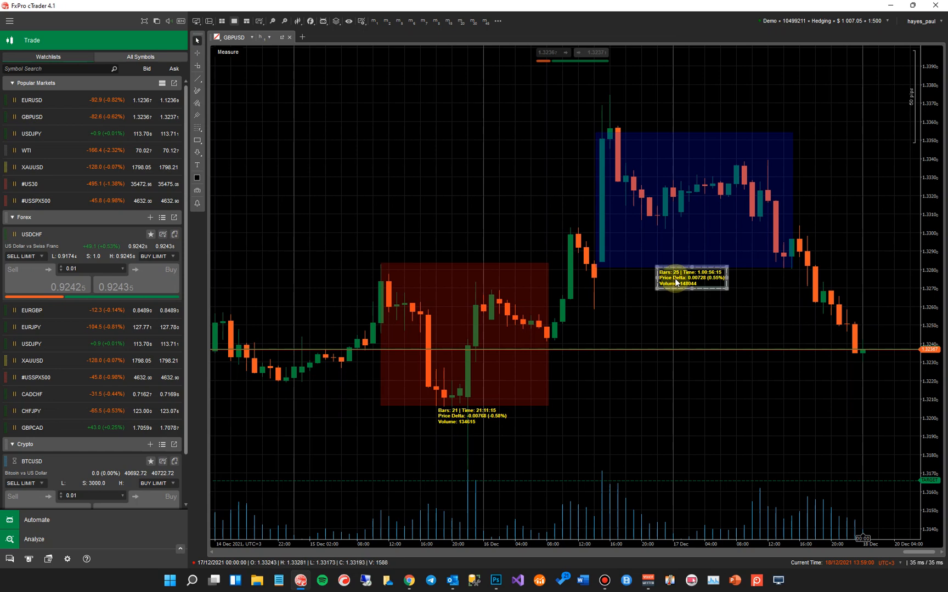
{"action": "mouse_move", "coordinate": [651, 425]}
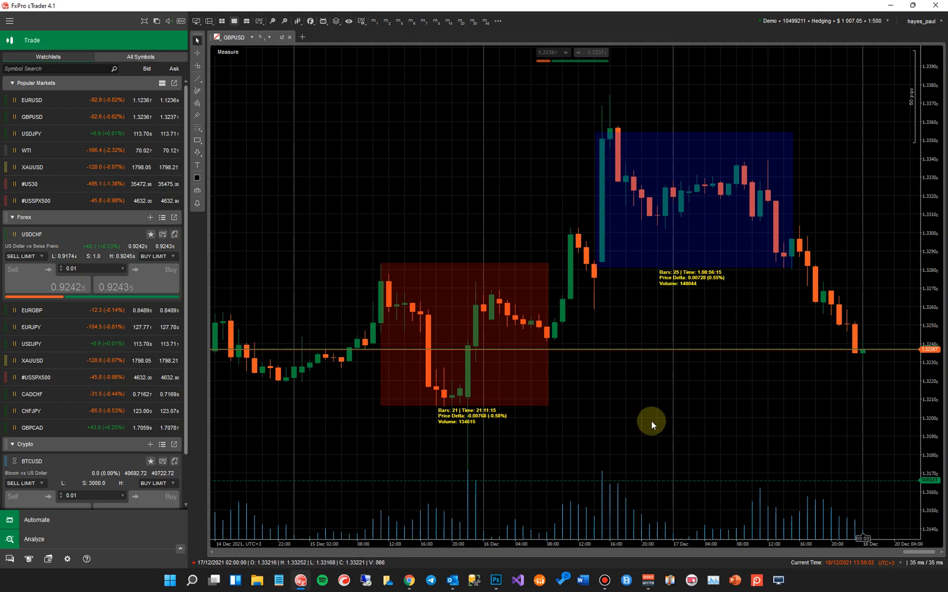
{"action": "mouse_move", "coordinate": [647, 416]}
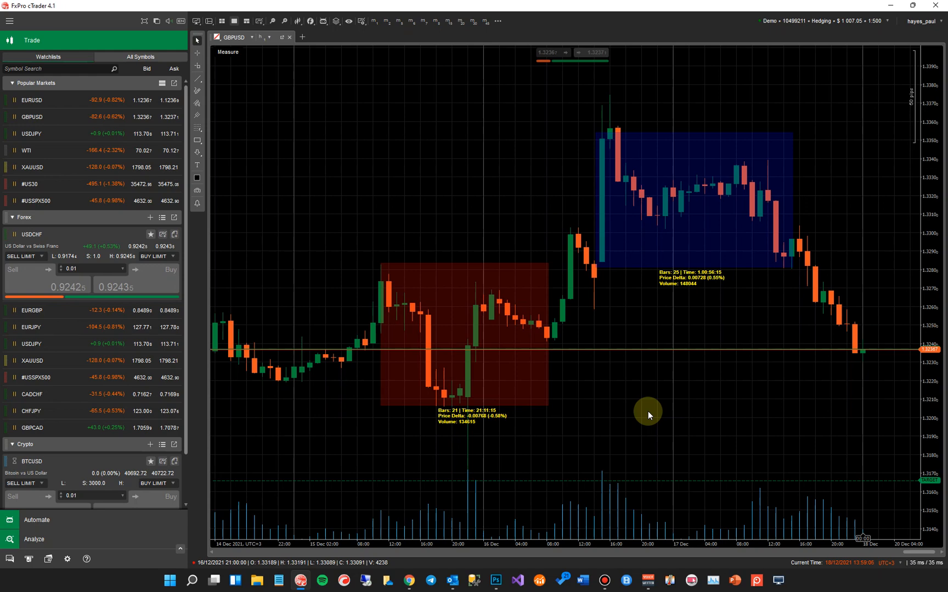
{"action": "mouse_move", "coordinate": [274, 440]}
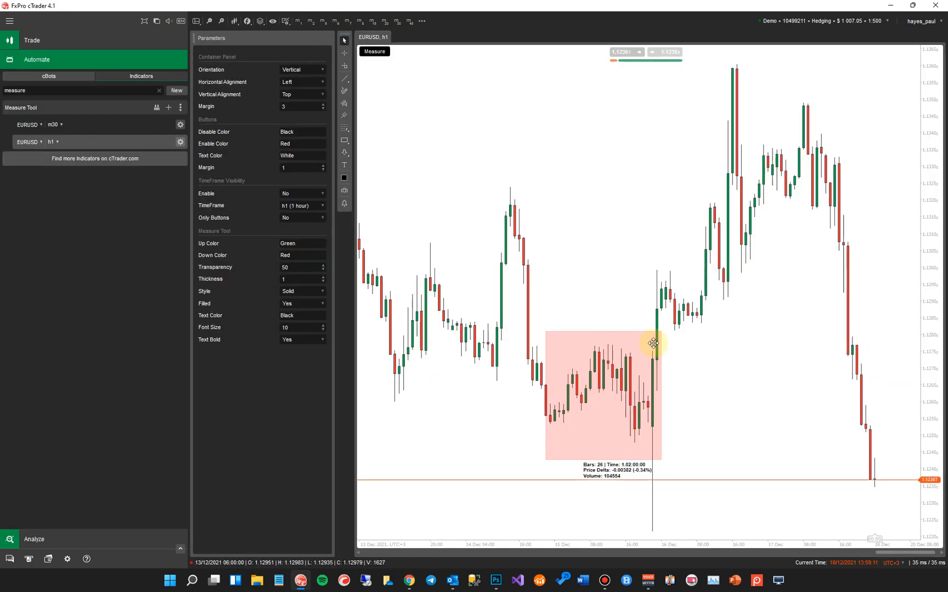
Step: Select the Measure Tool instance on the EURUSD h1 chart
{"action": "left_click", "coordinate": [60, 90]}
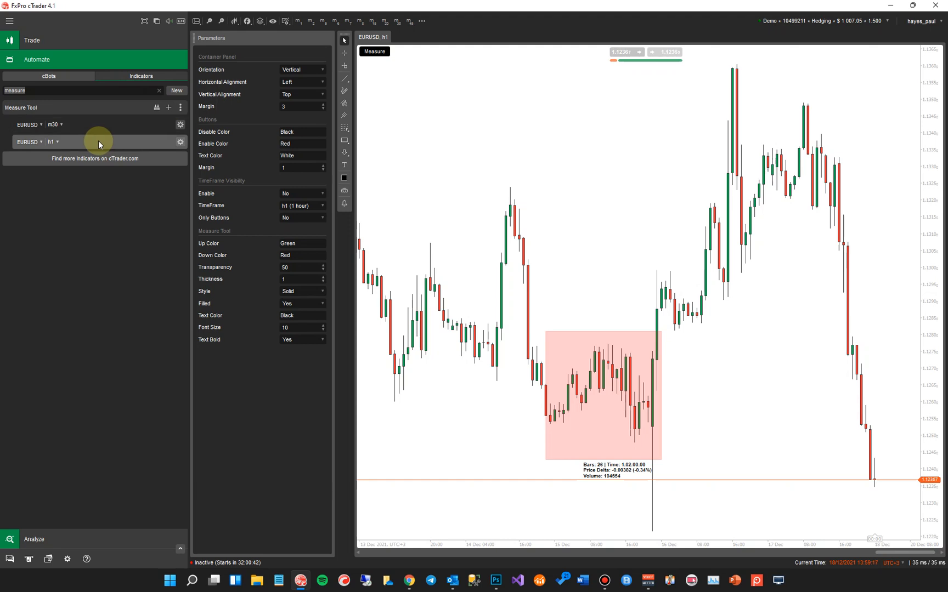
{"action": "mouse_move", "coordinate": [267, 249]}
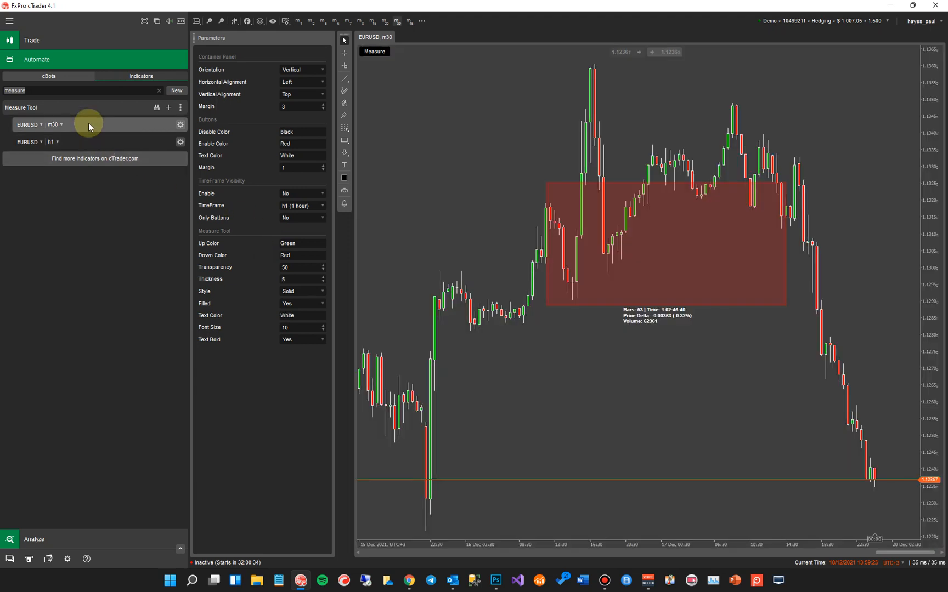
{"action": "mouse_move", "coordinate": [254, 342]}
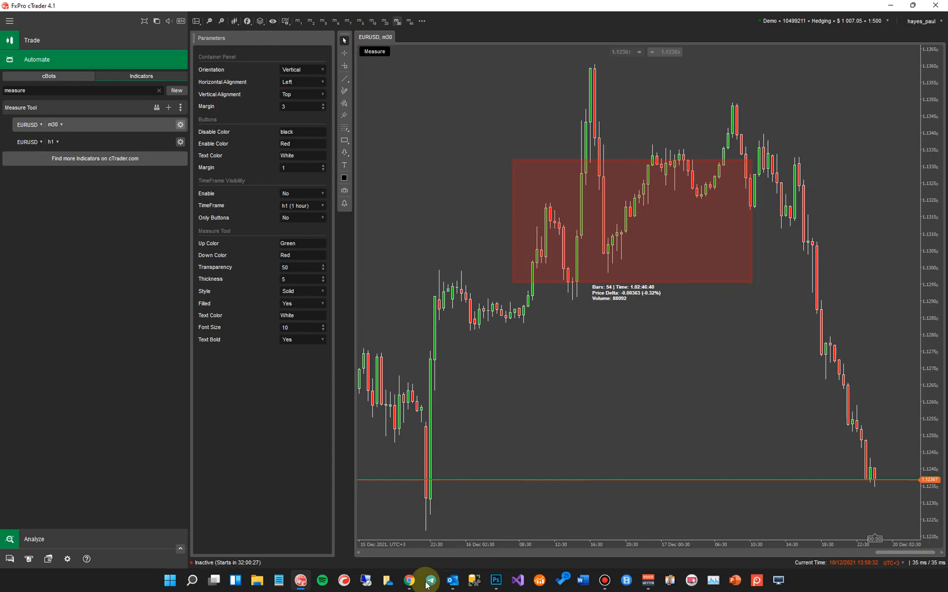
Step: Switch to Chrome to view ClickAlgo's Measure Tool overview of bars, time, price and volume
{"action": "left_click", "coordinate": [409, 580]}
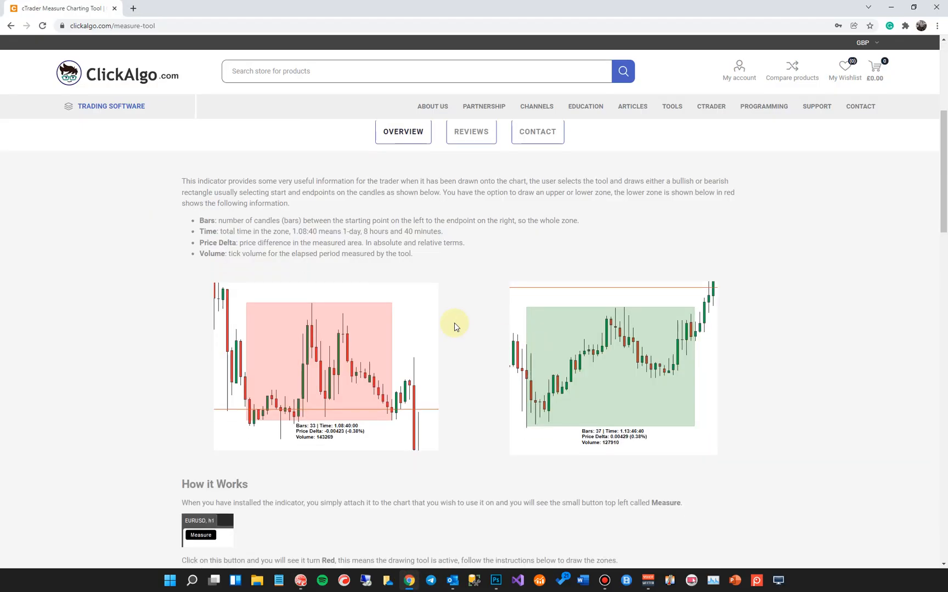
{"action": "mouse_move", "coordinate": [252, 256]}
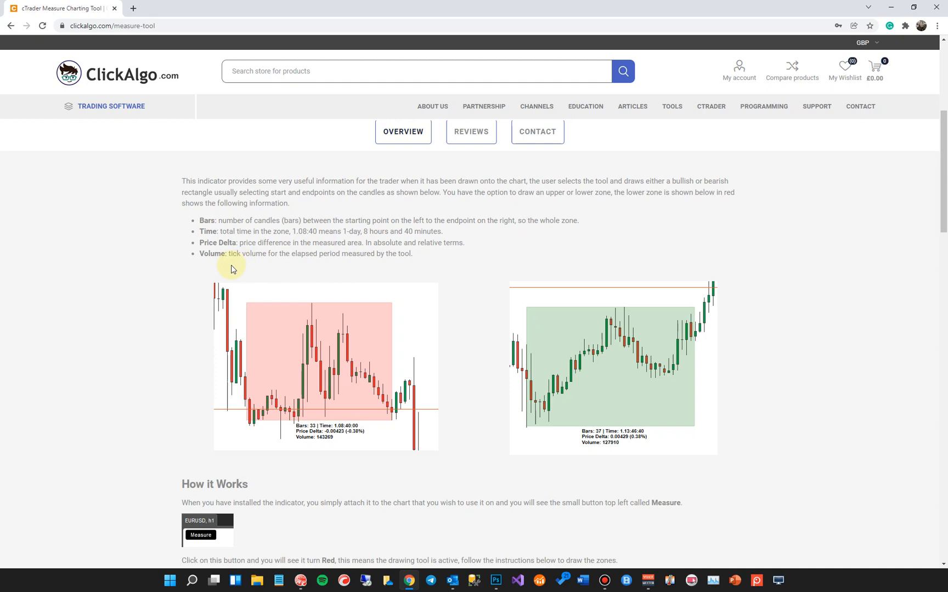
{"action": "mouse_move", "coordinate": [273, 272]}
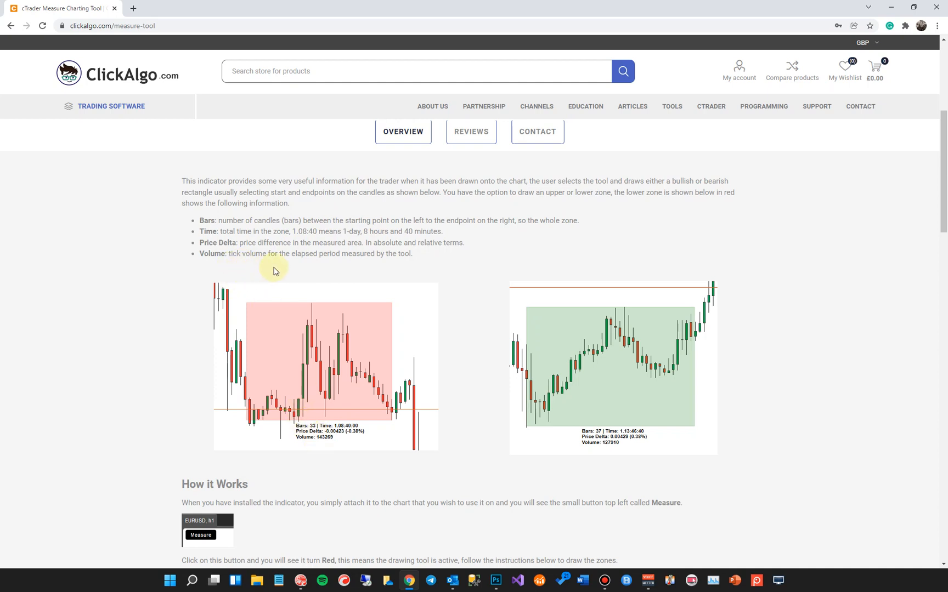
{"action": "mouse_move", "coordinate": [336, 356]}
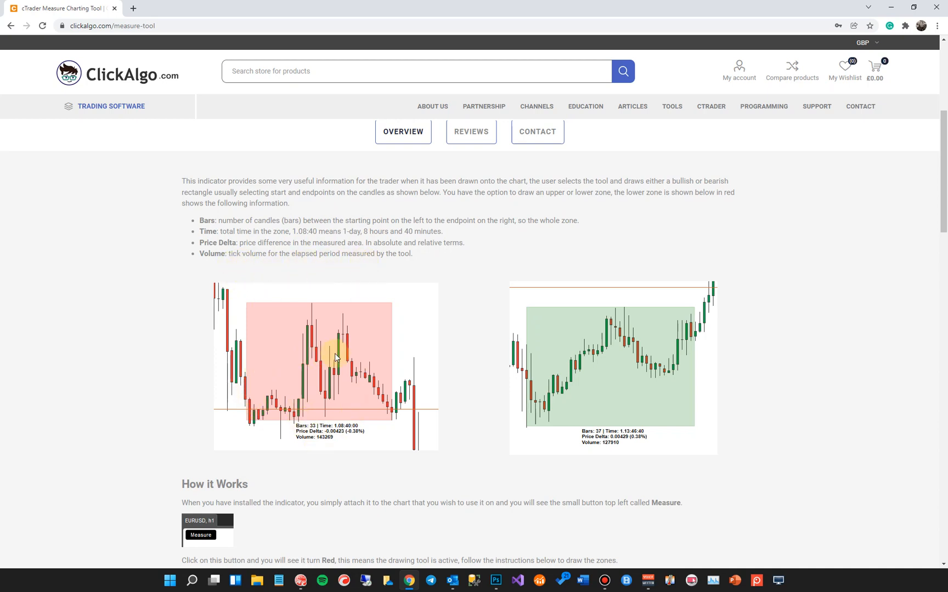
{"action": "mouse_move", "coordinate": [391, 379]}
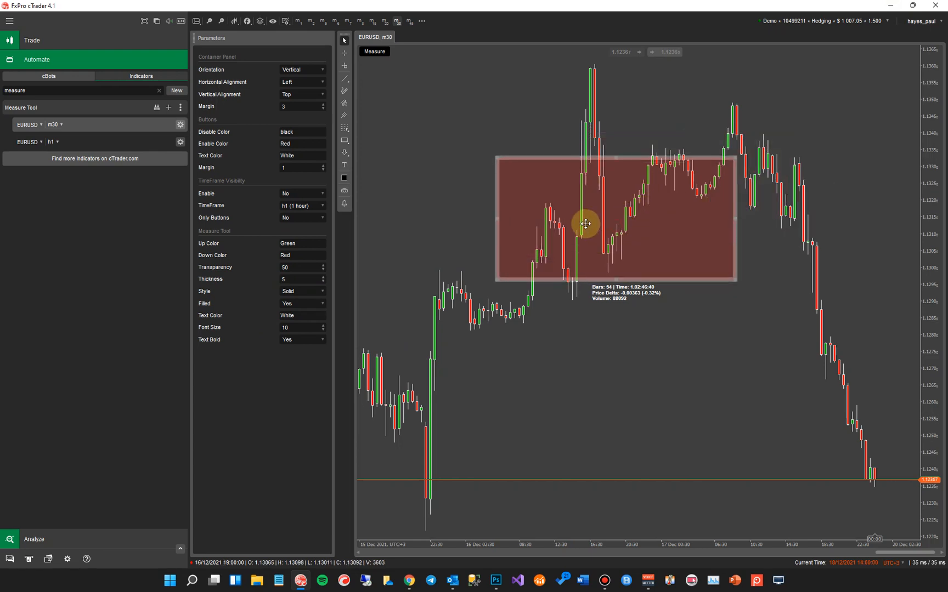
Step: Shift the red zone and set the Measure Tool panel orientation to Horizontal
{"action": "left_click_drag", "start_coordinate": [586, 223], "coordinate": [634, 291]}
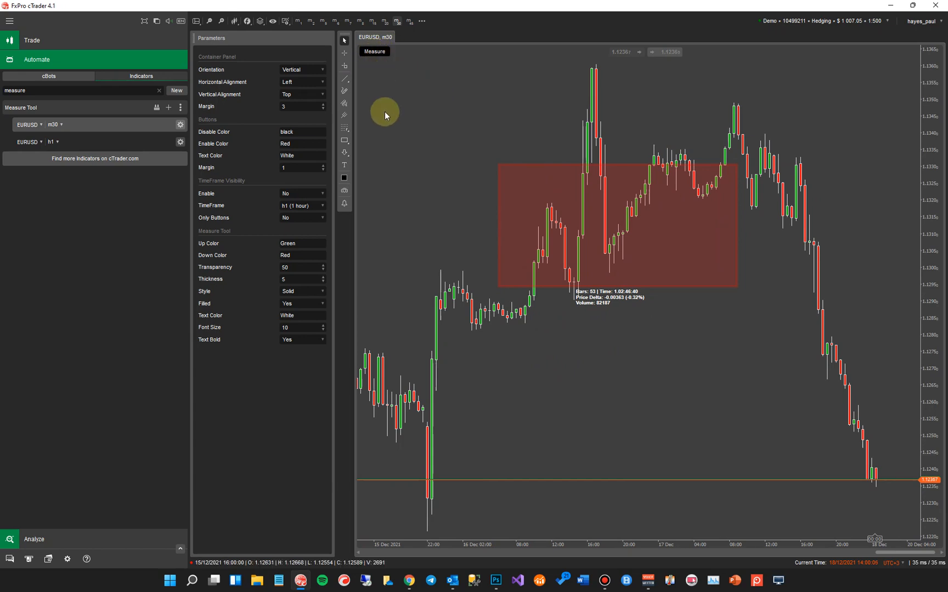
{"action": "mouse_move", "coordinate": [389, 161]}
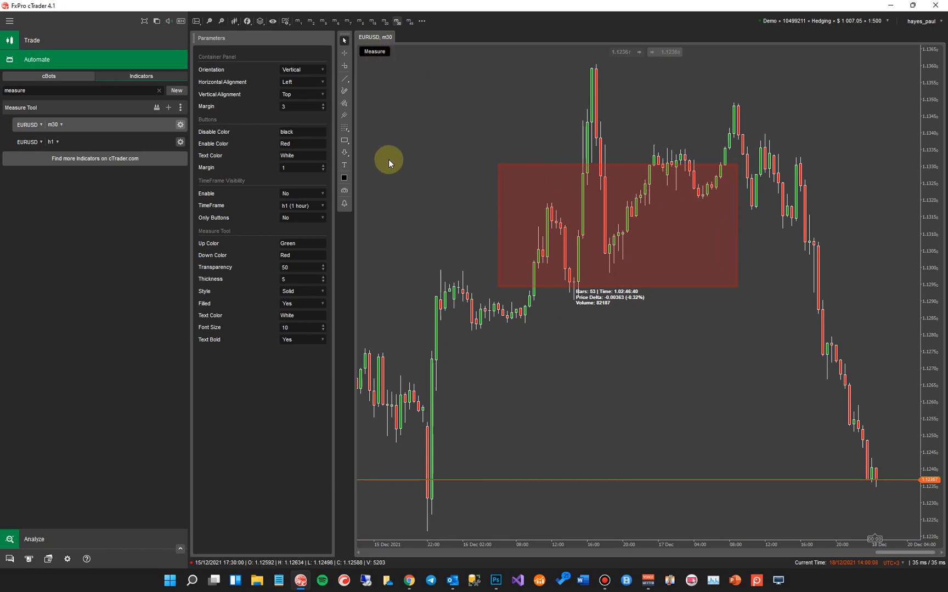
{"action": "right_click", "coordinate": [387, 163]}
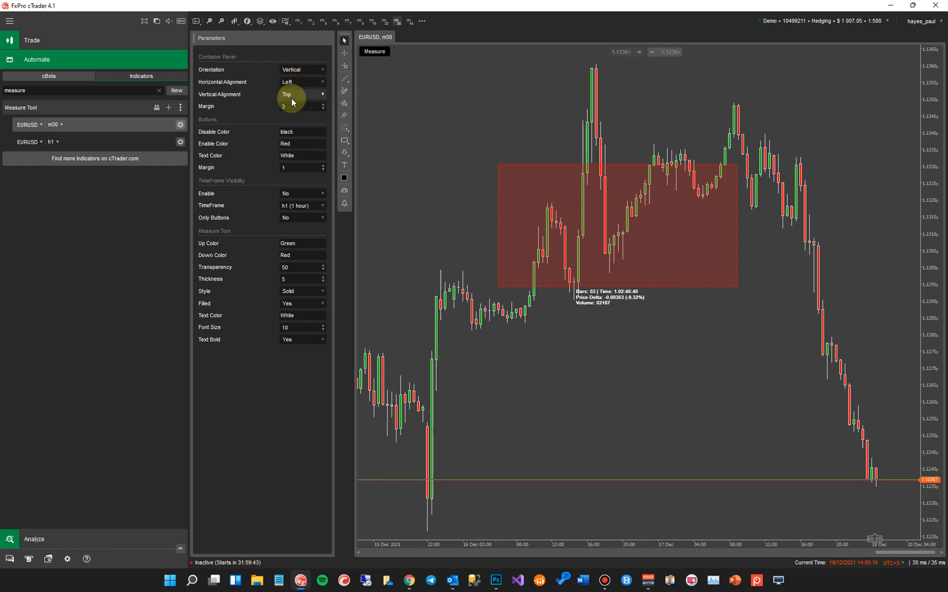
{"action": "mouse_move", "coordinate": [230, 73]}
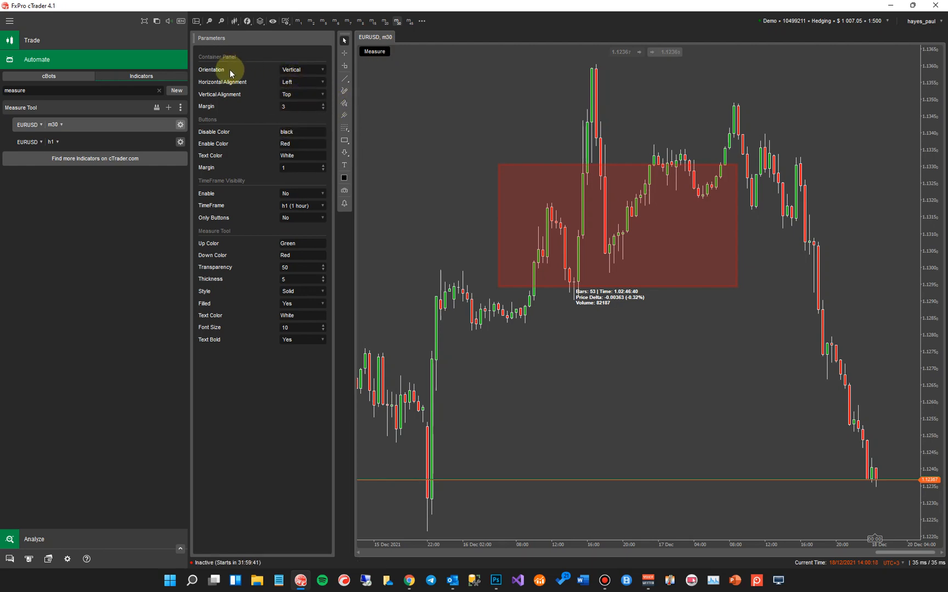
{"action": "left_click", "coordinate": [302, 69]}
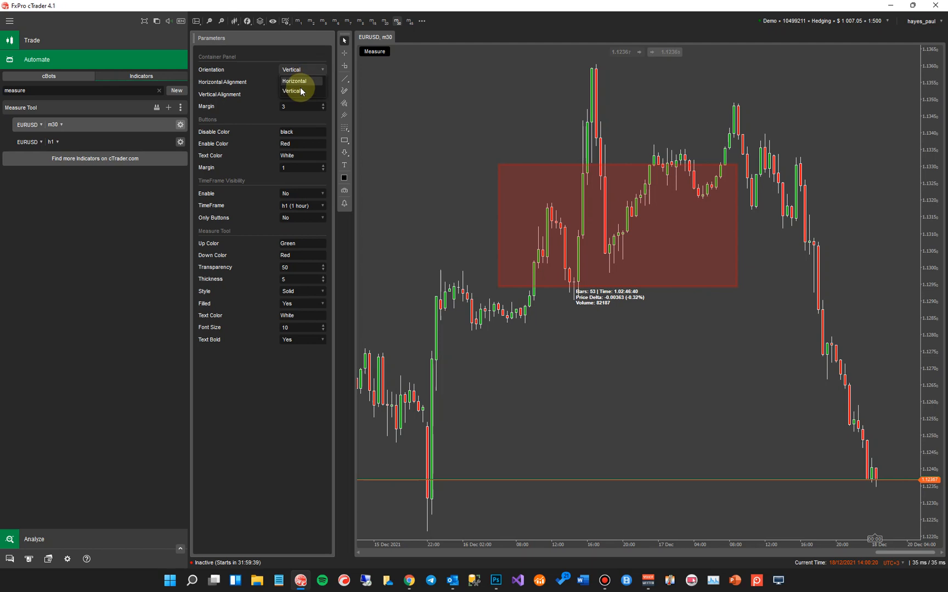
{"action": "left_click", "coordinate": [294, 81]}
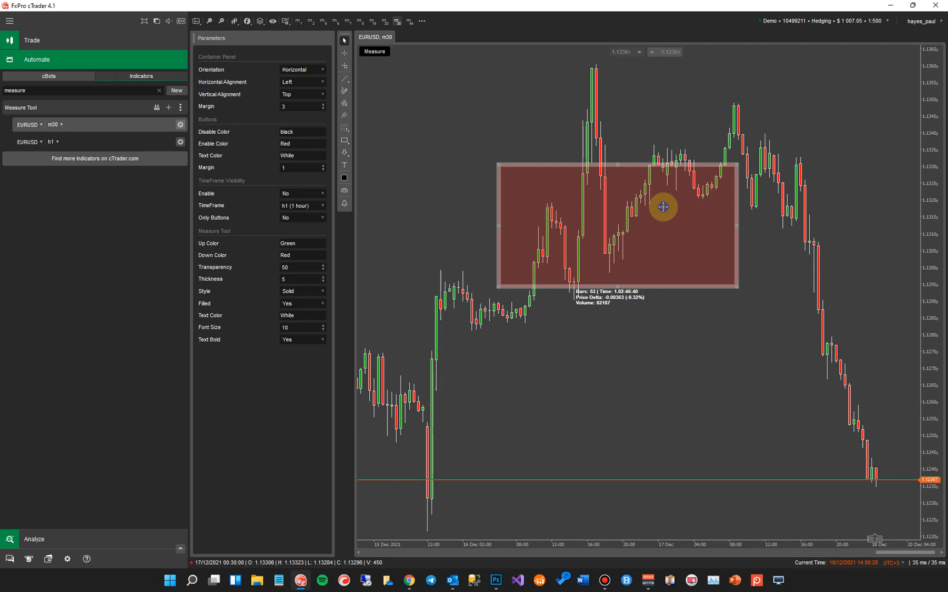
Step: Remove the red zone, keep the panel aligned Left and Top, and set margin to 5
{"action": "left_click_drag", "start_coordinate": [663, 207], "coordinate": [630, 224]}
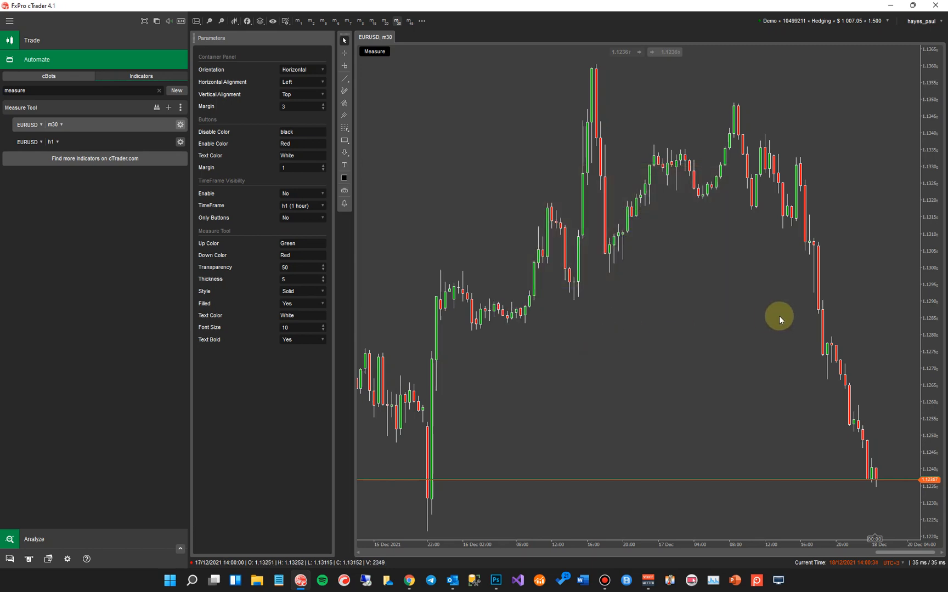
{"action": "mouse_move", "coordinate": [304, 83]}
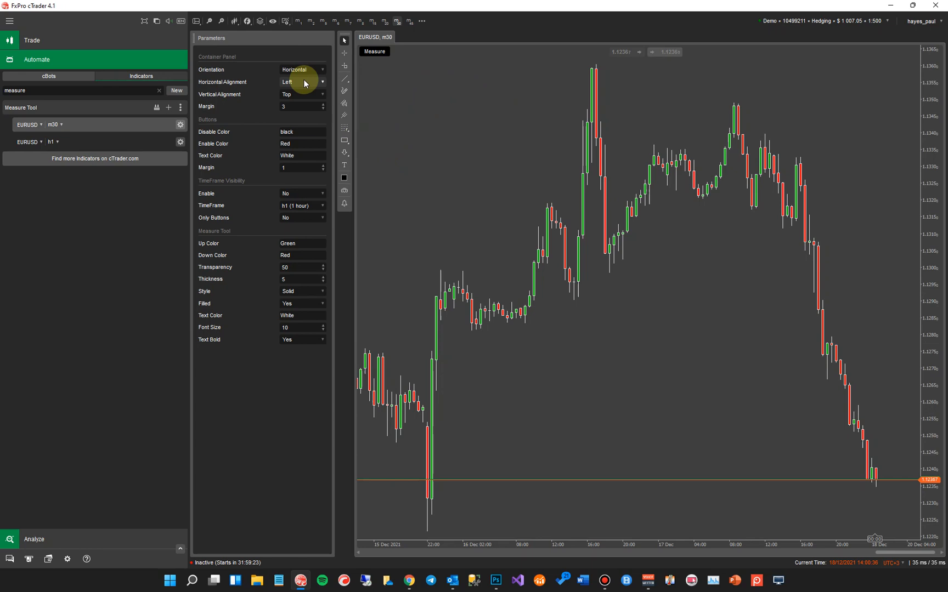
{"action": "mouse_move", "coordinate": [314, 80]}
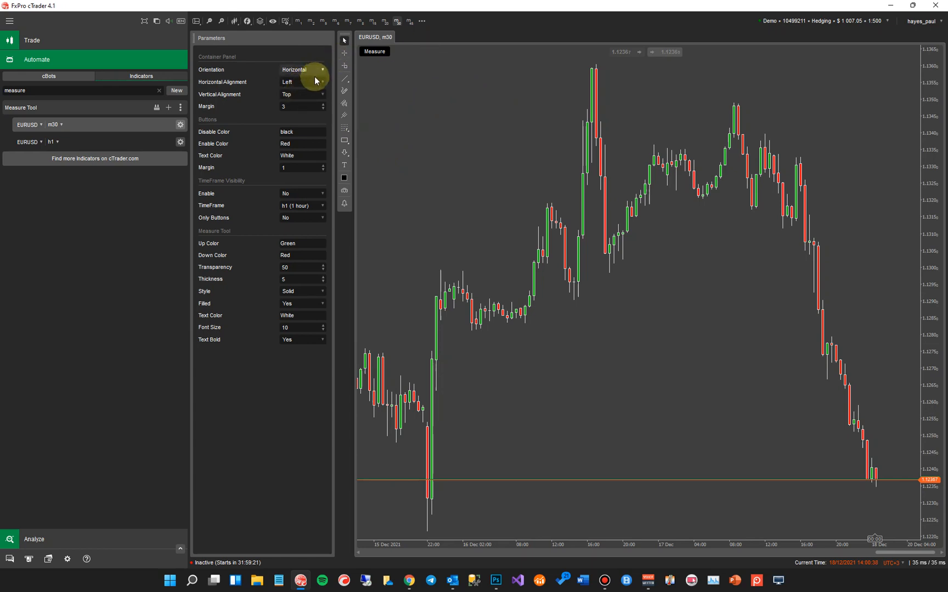
{"action": "left_click", "coordinate": [301, 82]}
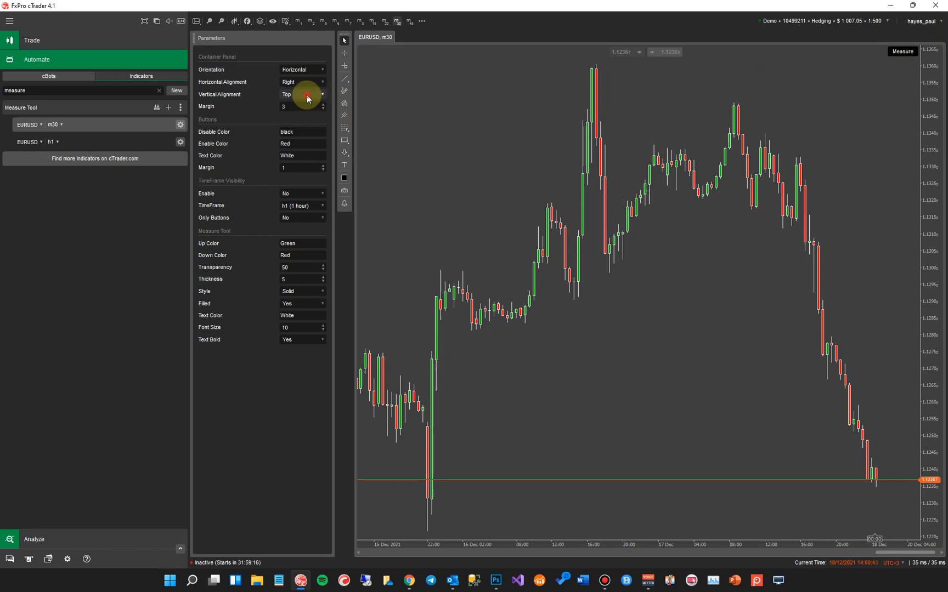
{"action": "left_click", "coordinate": [302, 94]}
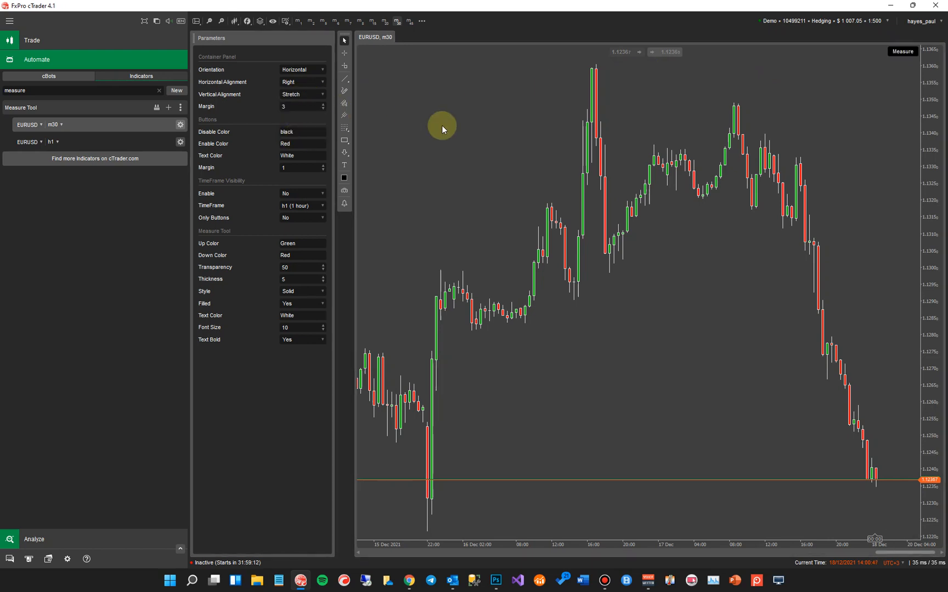
{"action": "left_click", "coordinate": [301, 94]}
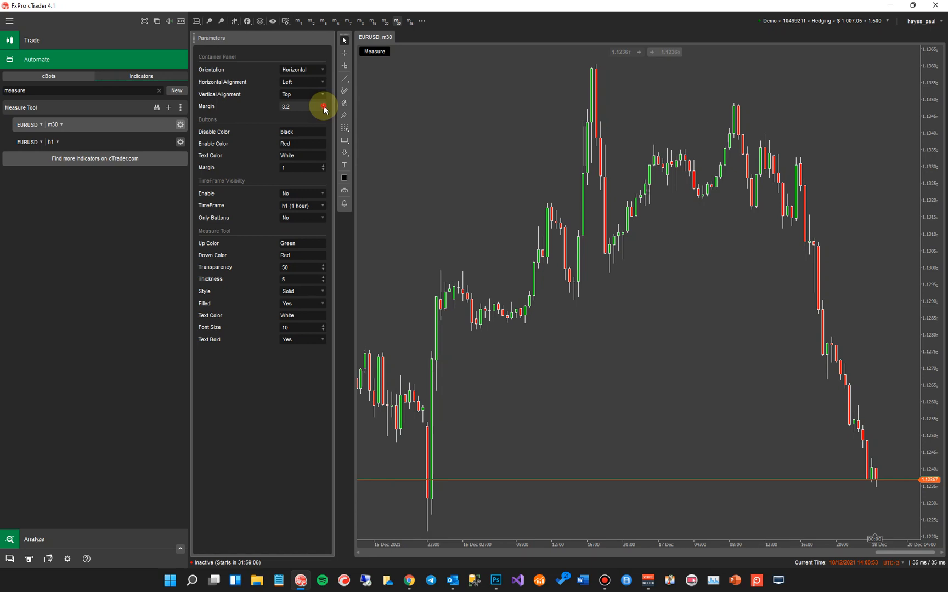
{"action": "left_click", "coordinate": [323, 104]}
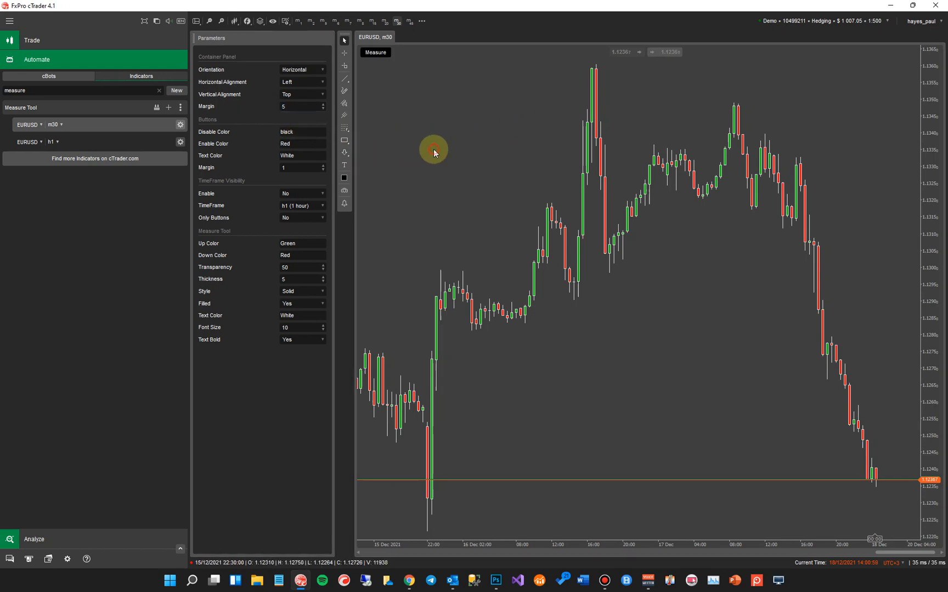
Step: Set the Measure button's Disable Color to Blue and its Text Color to White
{"action": "left_click", "coordinate": [375, 53]}
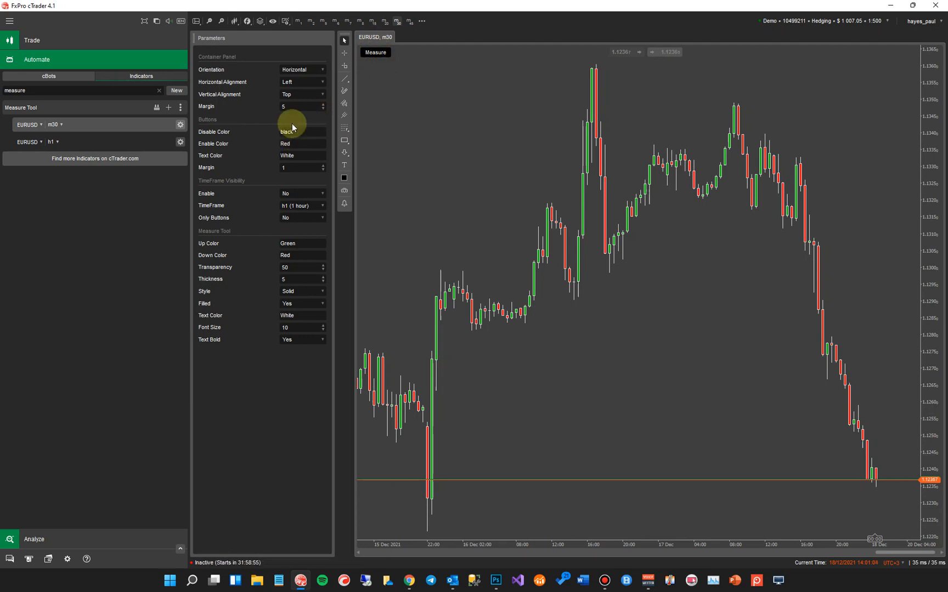
{"action": "mouse_move", "coordinate": [374, 106]}
{"action": "type", "text": "Blue"}
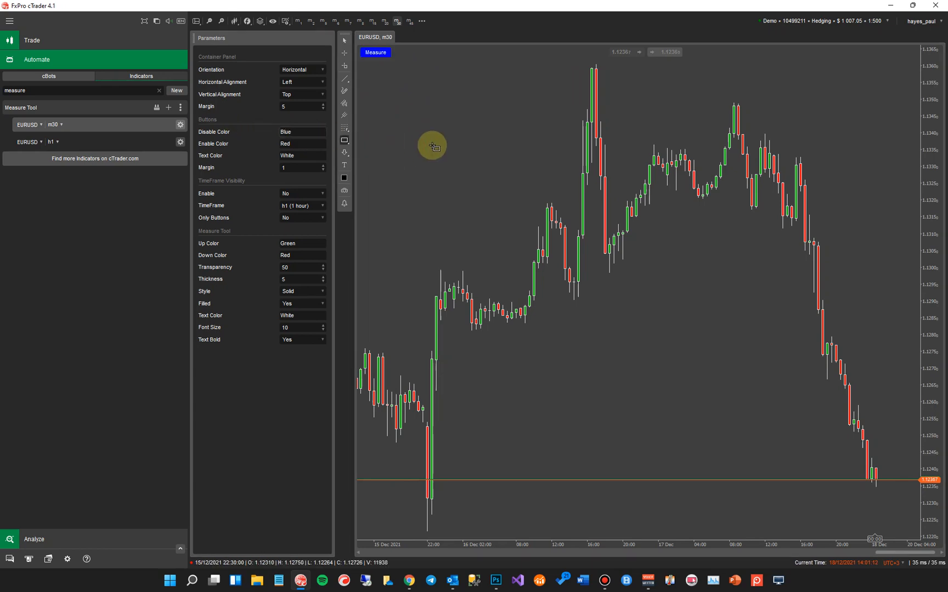
{"action": "left_click", "coordinate": [301, 131]}
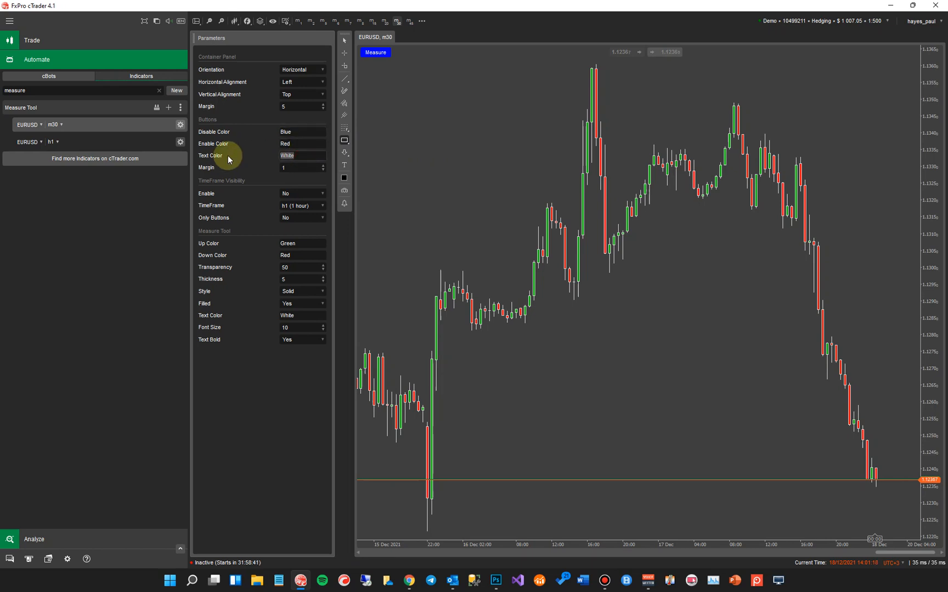
{"action": "type", "text": "black"}
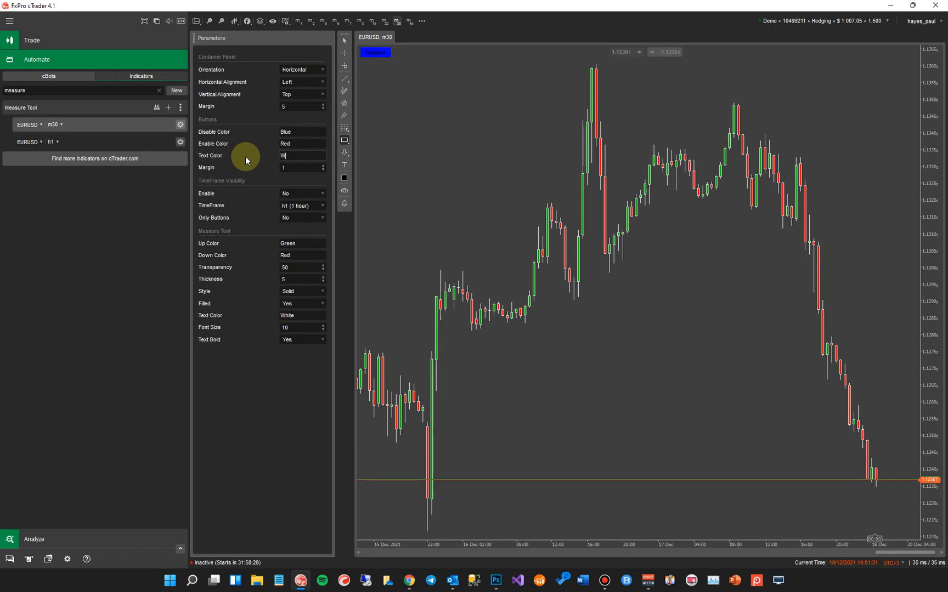
{"action": "type", "text": "hite"}
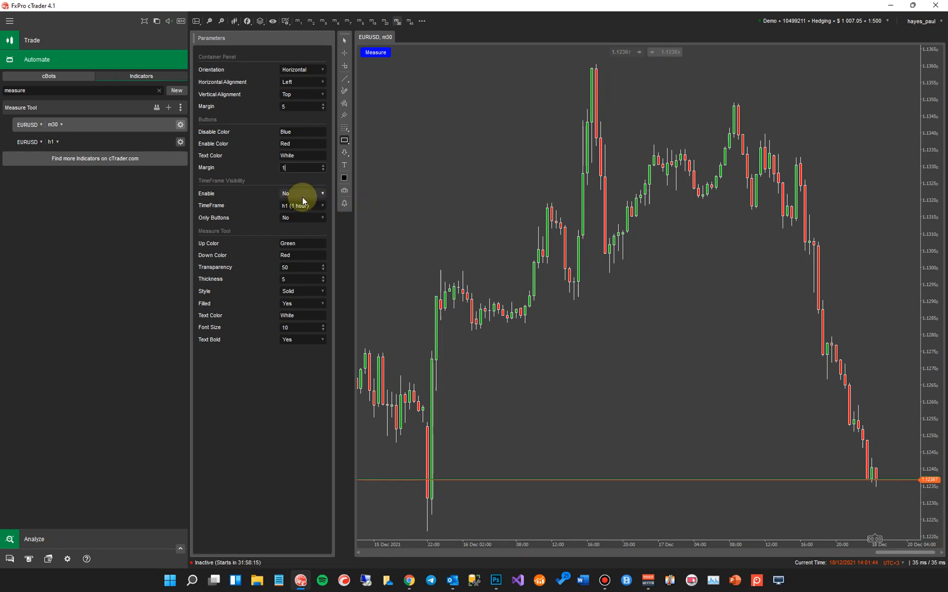
Step: Switch the EURUSD chart to 1 hour and set TimeFrame Visibility Enable to No
{"action": "left_click", "coordinate": [301, 193]}
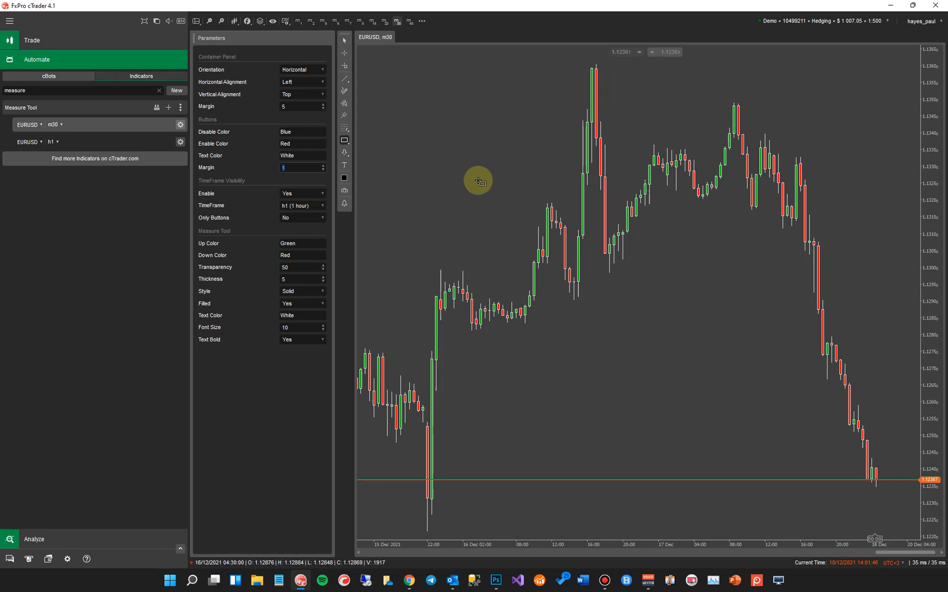
{"action": "mouse_move", "coordinate": [505, 182]}
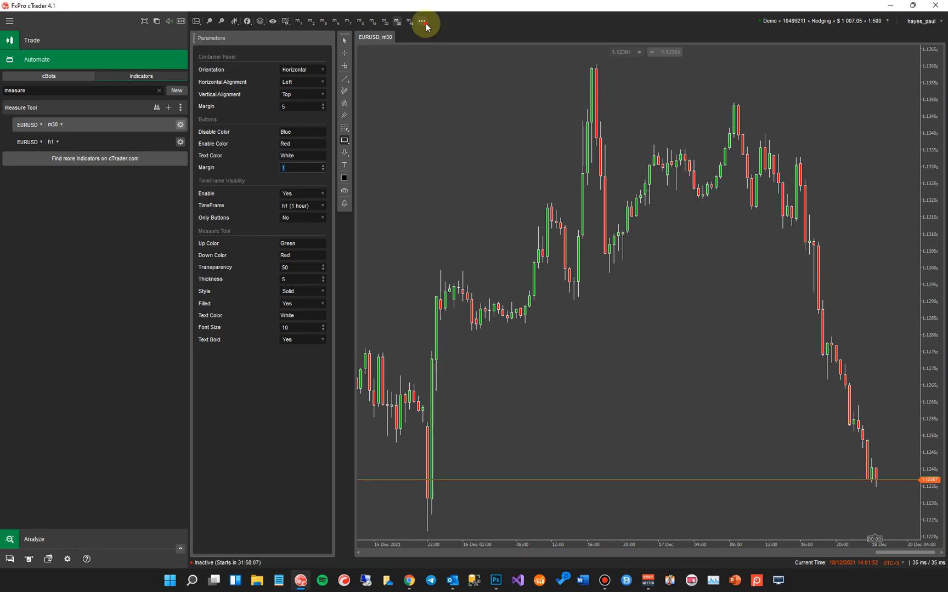
{"action": "left_click", "coordinate": [422, 21]}
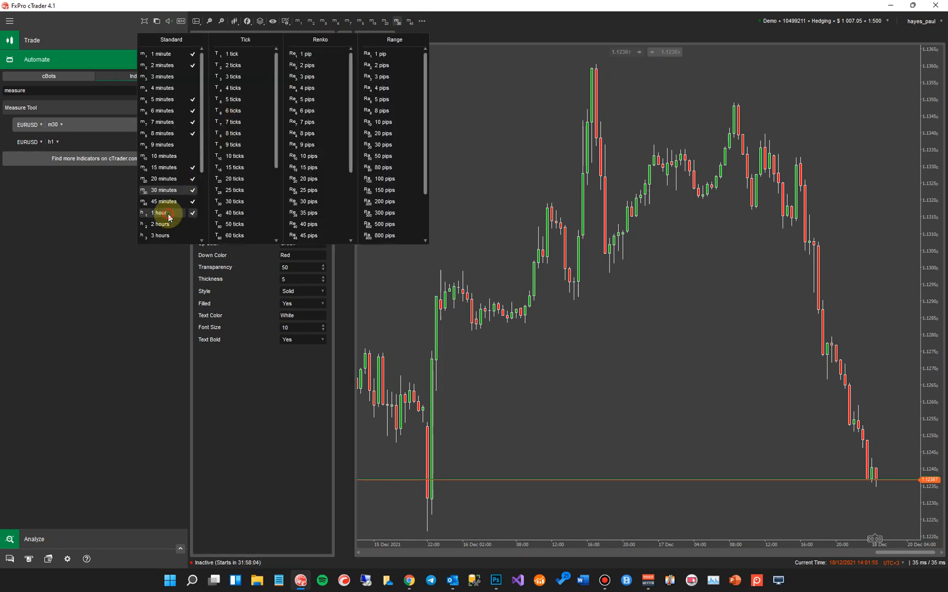
{"action": "left_click", "coordinate": [161, 212]}
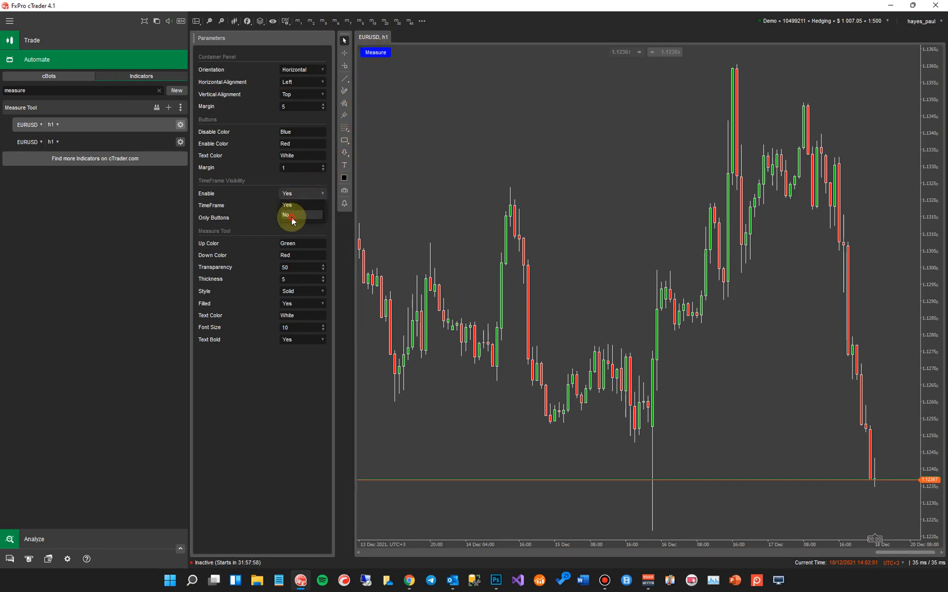
{"action": "left_click", "coordinate": [291, 215]}
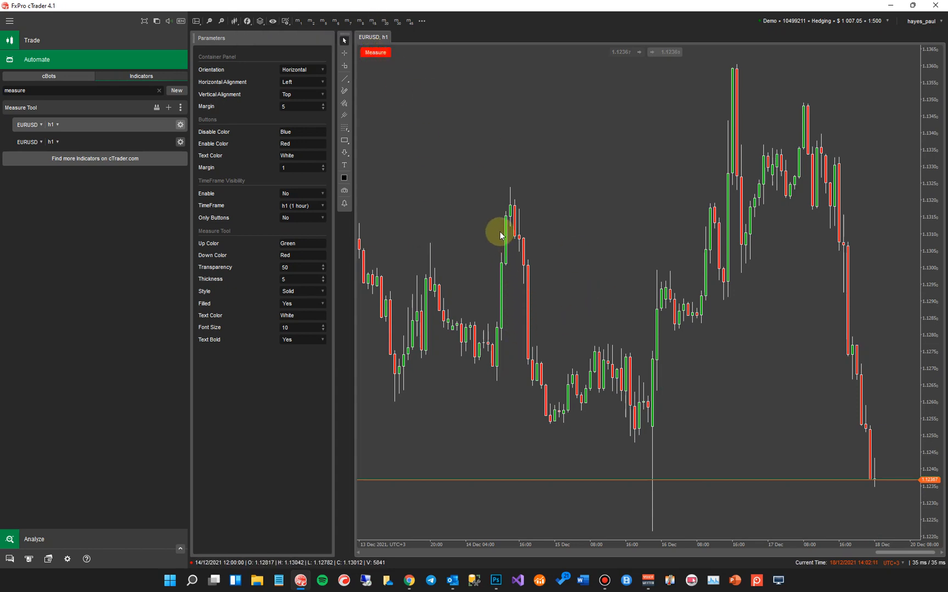
Step: Measure a mid-December zone, set Down Color to purple and Transparency to 100, and move the box lower
{"action": "left_click_drag", "start_coordinate": [499, 235], "coordinate": [730, 338]}
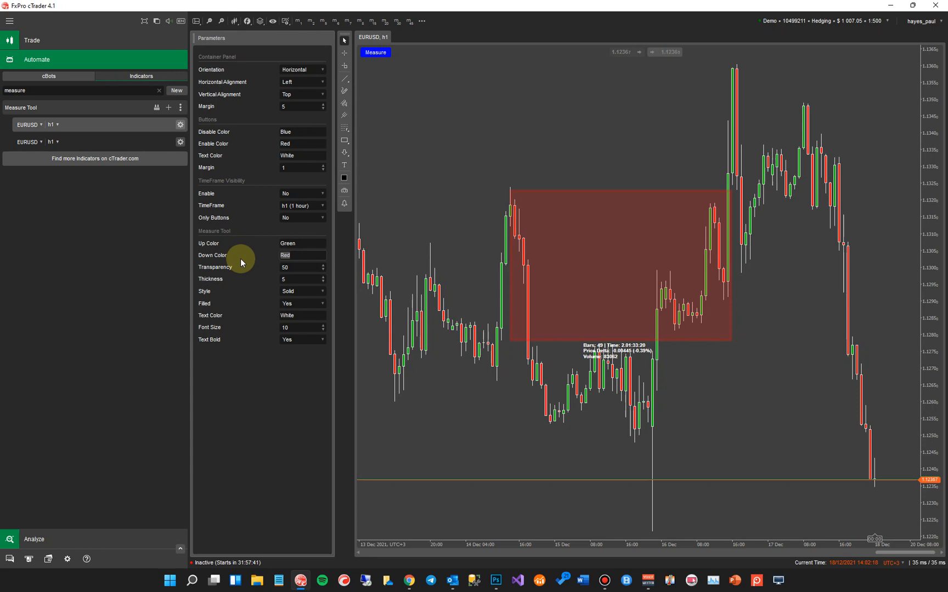
{"action": "type", "text": "purple"}
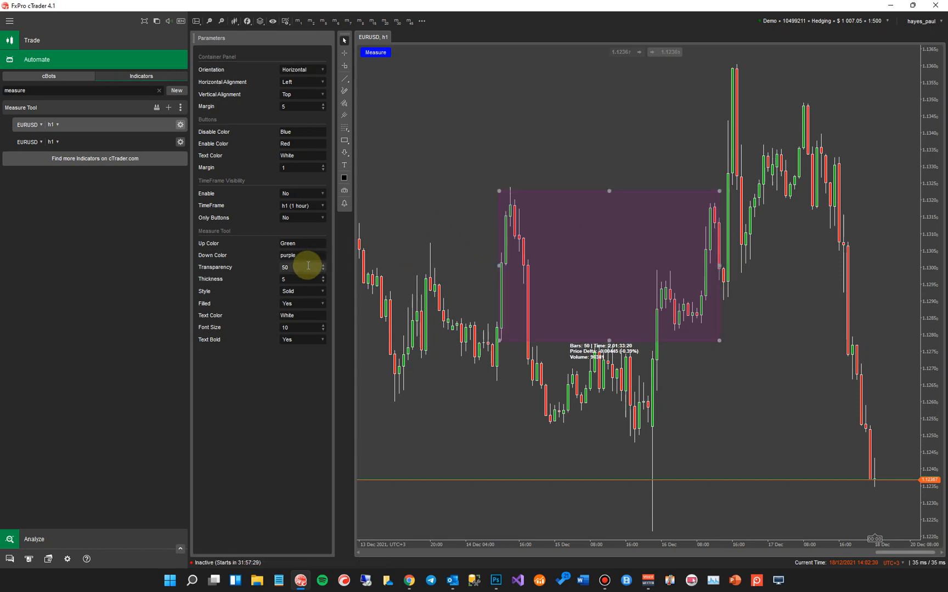
{"action": "left_click", "coordinate": [299, 267]}
{"action": "type", "text": "100"}
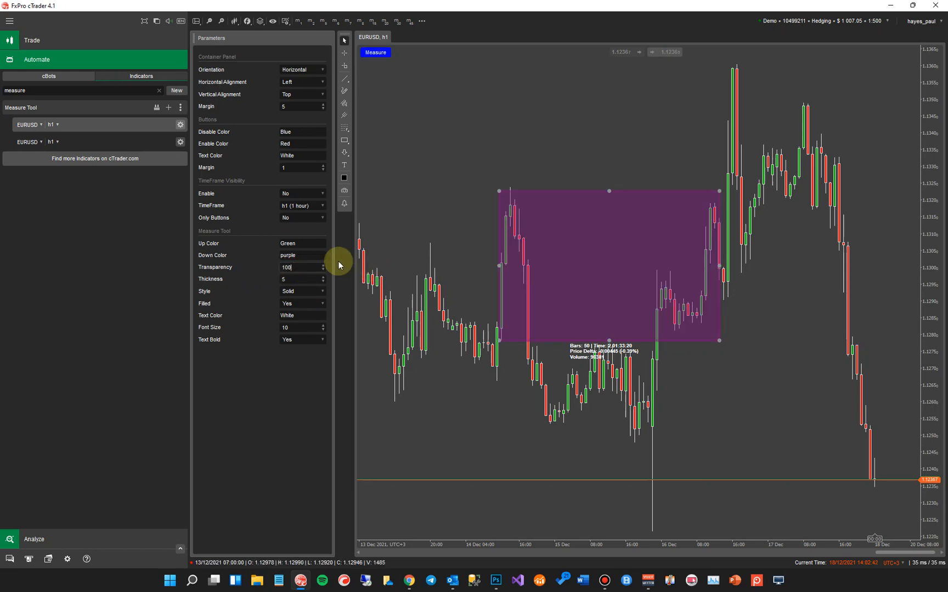
{"action": "type", "text": "1"}
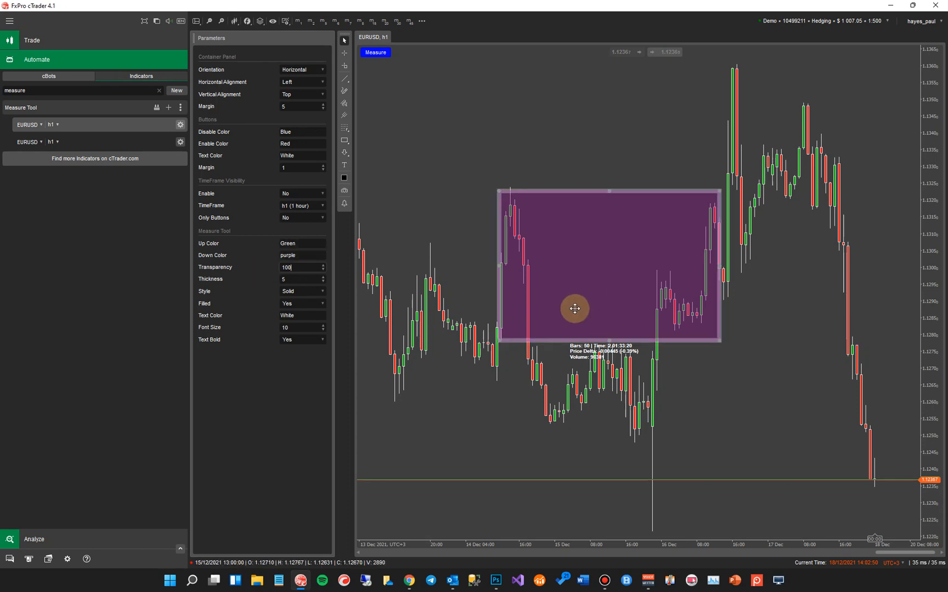
{"action": "left_click_drag", "start_coordinate": [574, 309], "coordinate": [607, 260]}
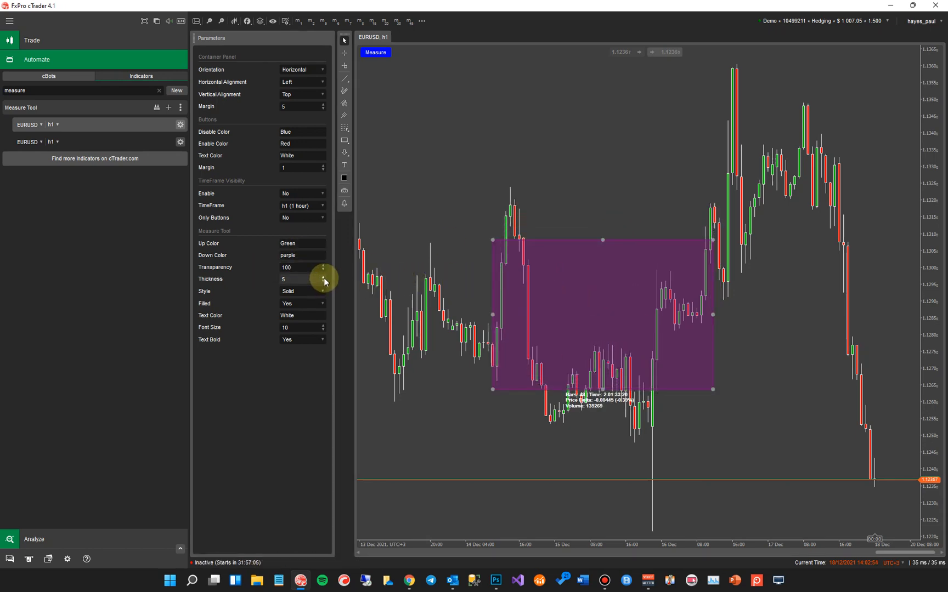
Step: Set the measurement border thickness to 3 and its style to Dots
{"action": "left_click", "coordinate": [322, 276]}
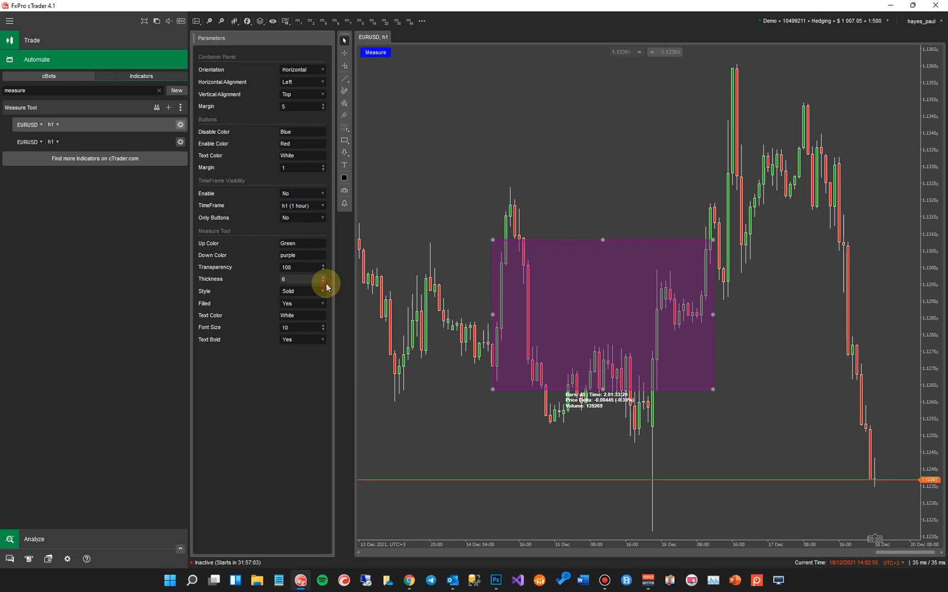
{"action": "left_click", "coordinate": [322, 283]}
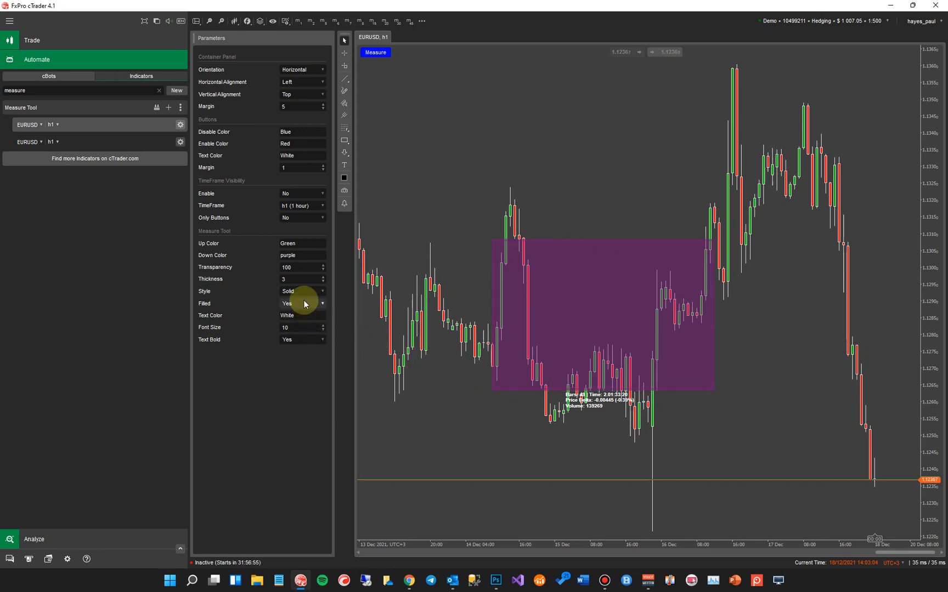
{"action": "left_click", "coordinate": [302, 291]}
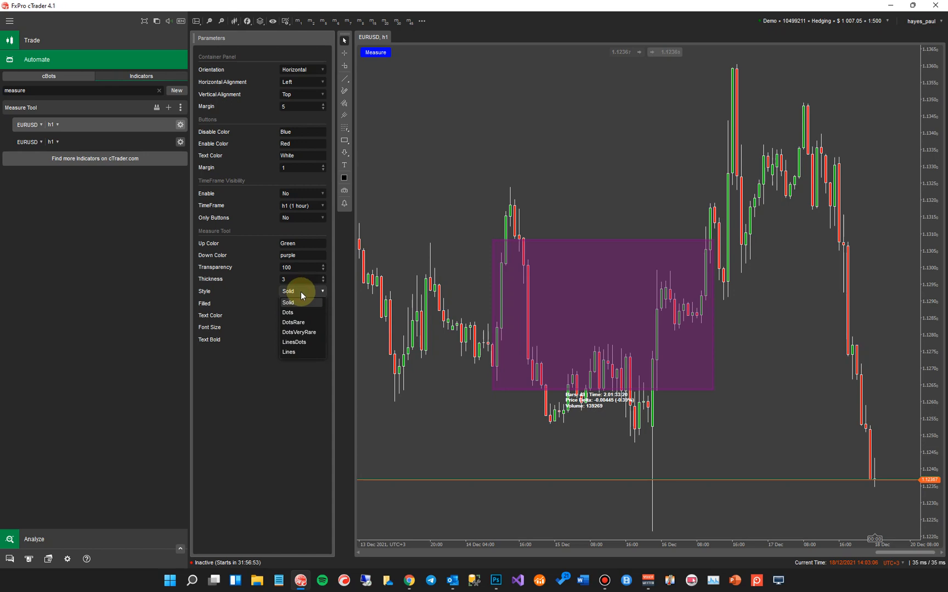
{"action": "left_click", "coordinate": [288, 312]}
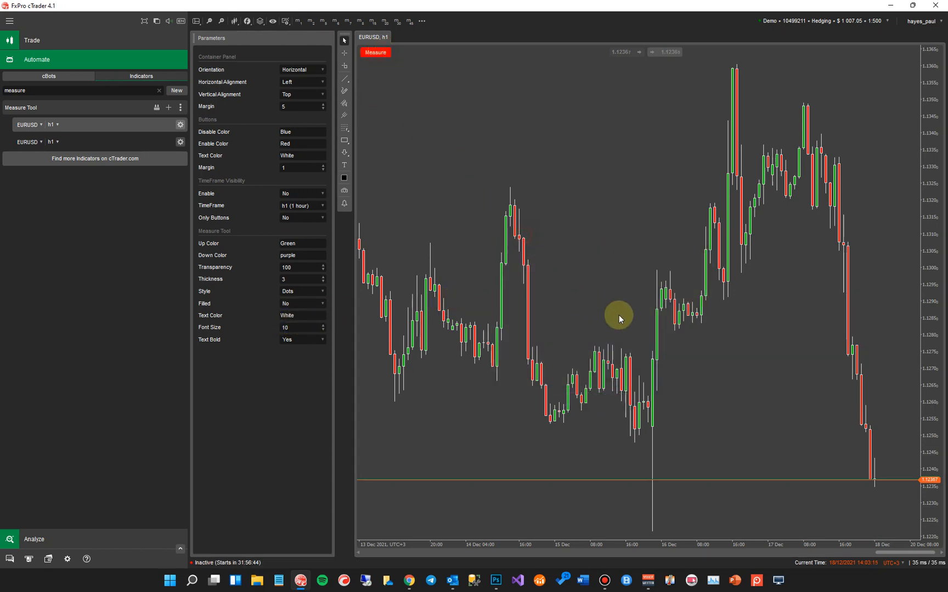
Step: Measure a mid-chart zone, then set Down Color to lime, Filled back on, and Style to Solid
{"action": "left_click_drag", "start_coordinate": [618, 319], "coordinate": [562, 246]}
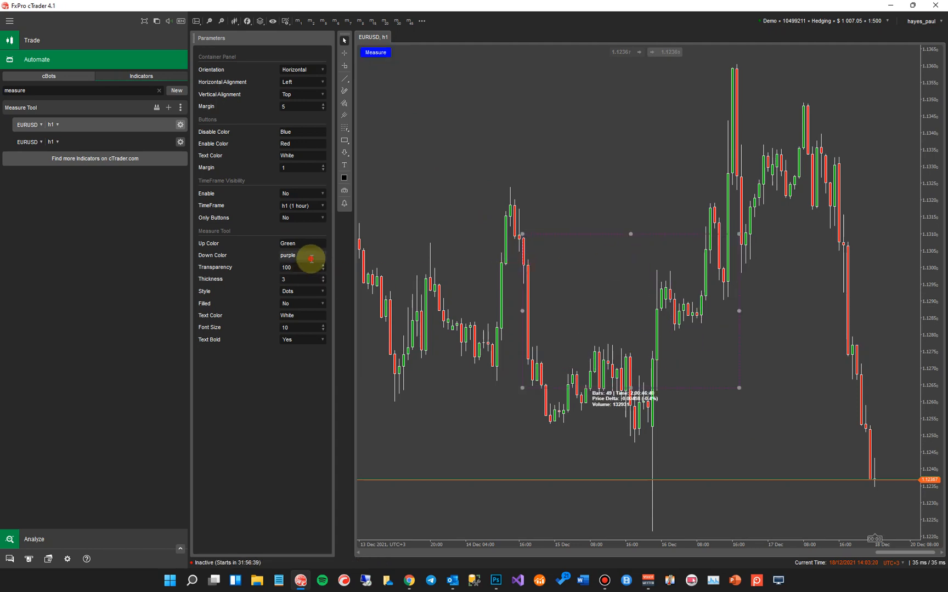
{"action": "left_click", "coordinate": [301, 254]}
{"action": "type", "text": "lime"}
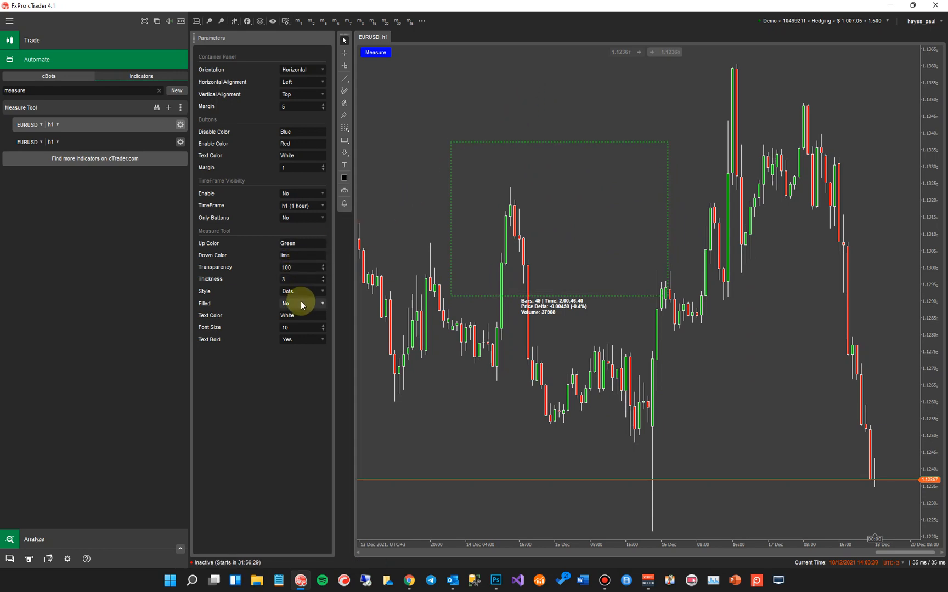
{"action": "left_click", "coordinate": [302, 303]}
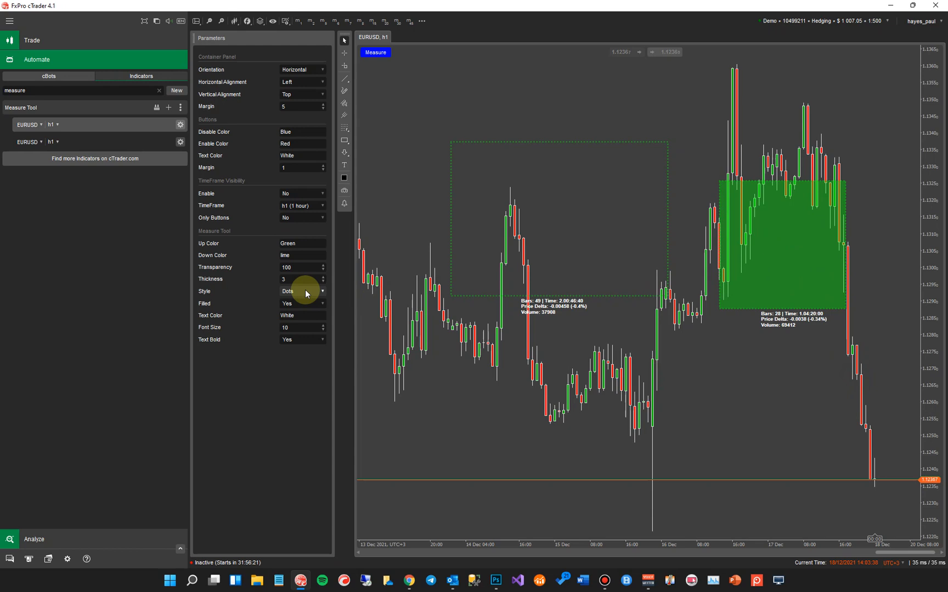
{"action": "left_click", "coordinate": [301, 291]}
{"action": "type", "text": "red"}
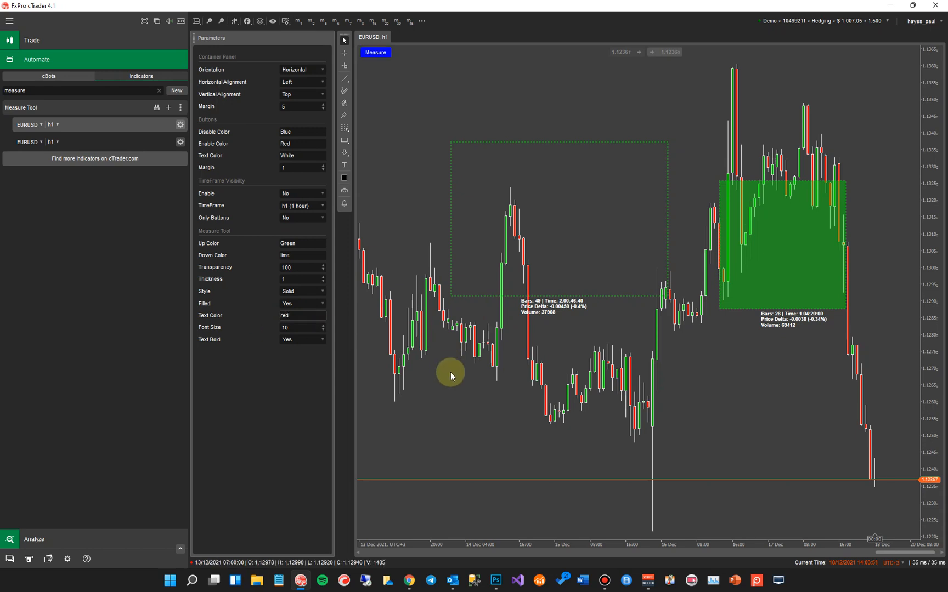
{"action": "mouse_move", "coordinate": [585, 289]}
{"action": "type", "text": "white"}
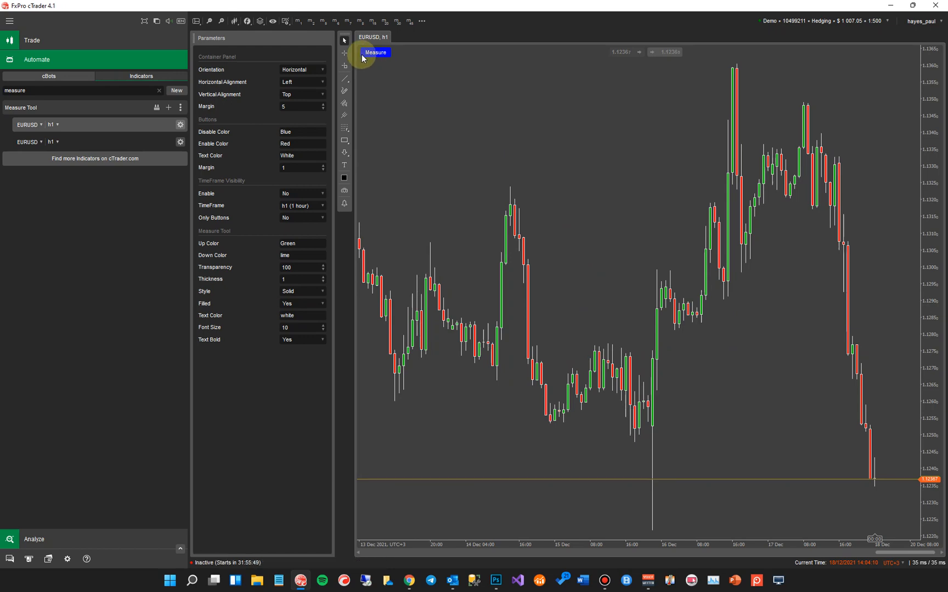
Step: Set the label font size to 15 and measure a new zone over the 15–16 December candles
{"action": "left_click_drag", "start_coordinate": [435, 190], "coordinate": [629, 372]}
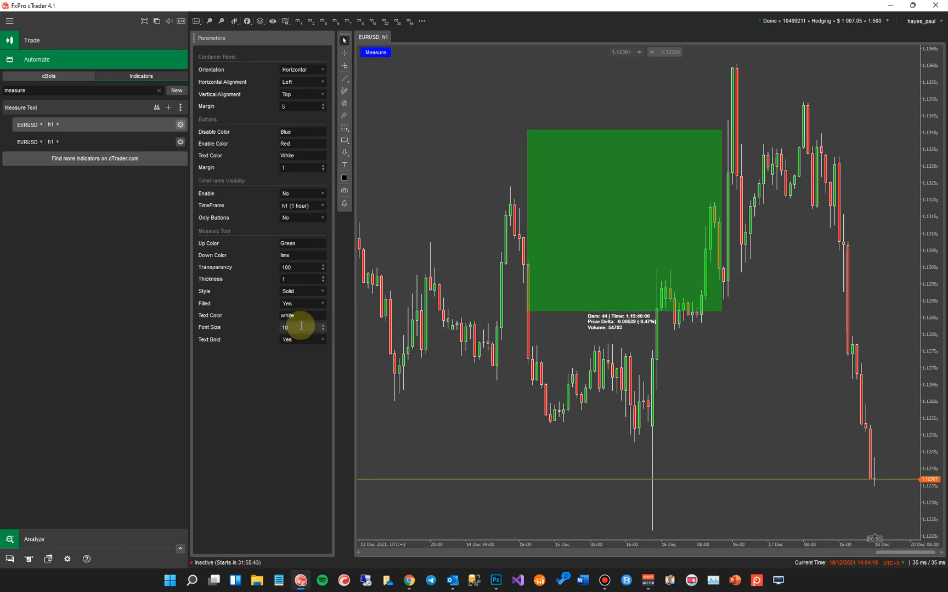
{"action": "left_click", "coordinate": [300, 327]}
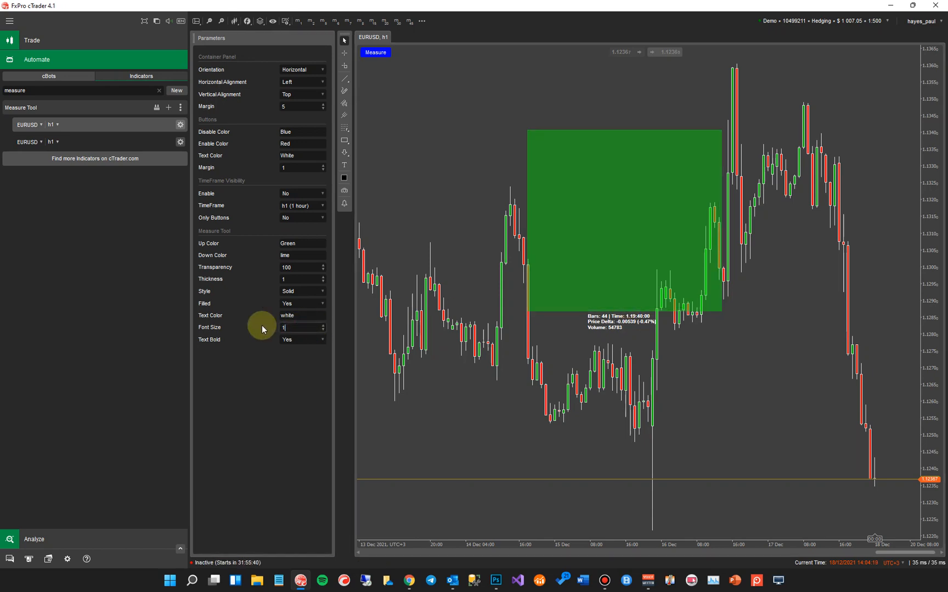
{"action": "type", "text": "5"}
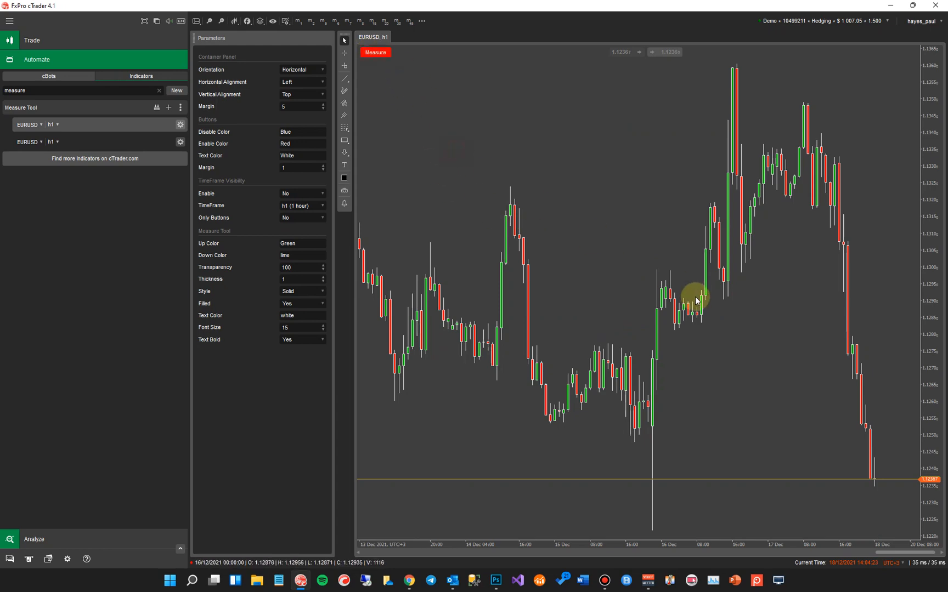
{"action": "left_click_drag", "start_coordinate": [694, 301], "coordinate": [599, 393]}
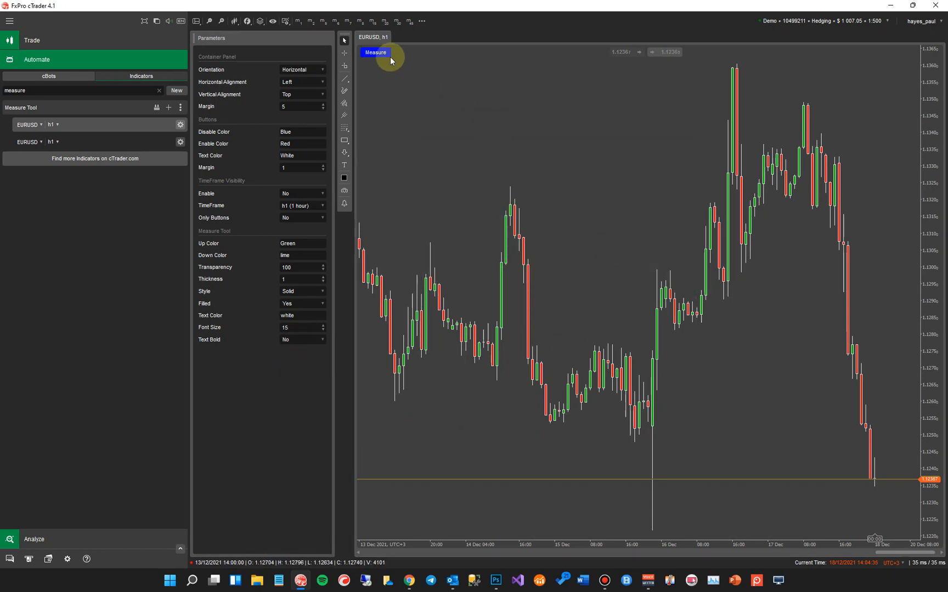
{"action": "left_click_drag", "start_coordinate": [587, 273], "coordinate": [723, 418]}
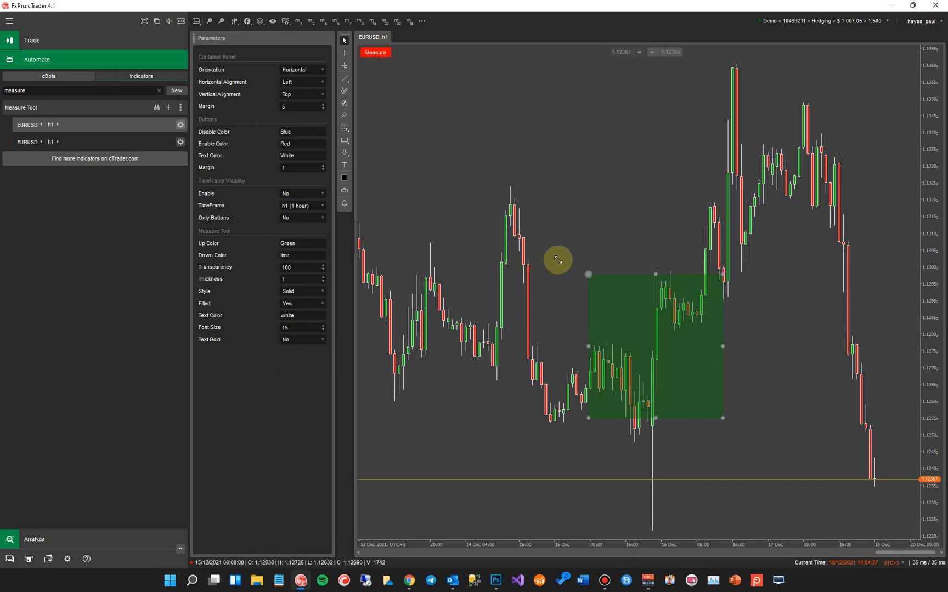